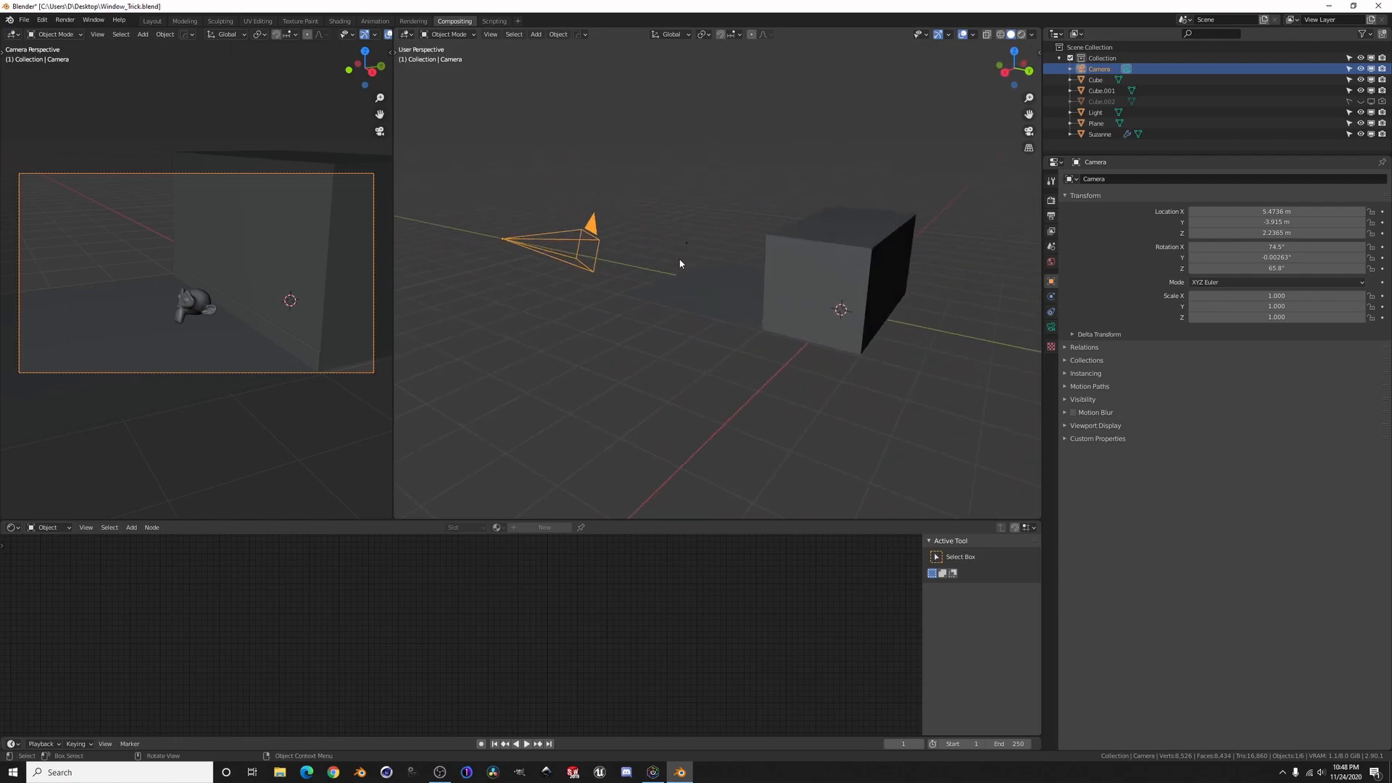
{"action": "mouse_move", "coordinate": [676, 265]}
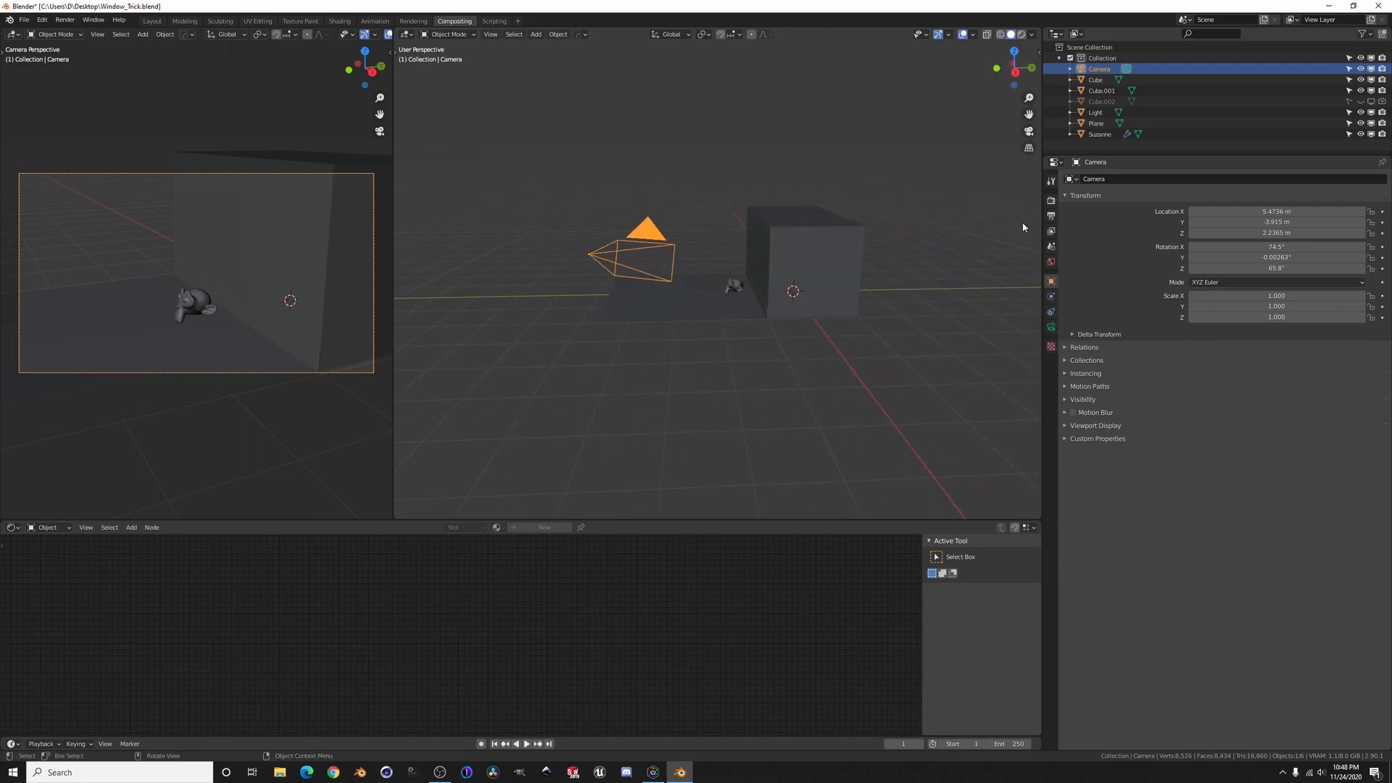
Step: Show the Octane kernel settings in the Render Properties of the scene
{"action": "left_click", "coordinate": [1050, 196]}
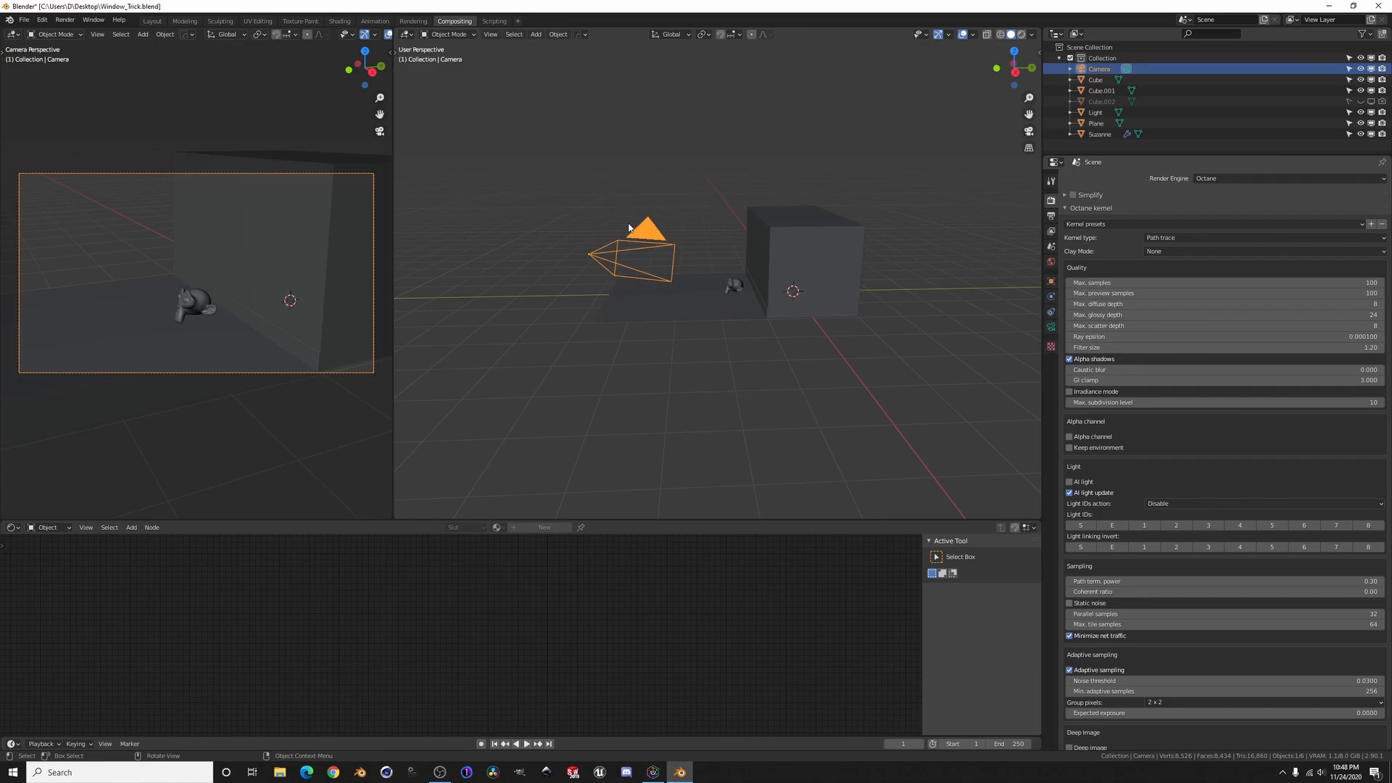
{"action": "mouse_move", "coordinate": [696, 249]}
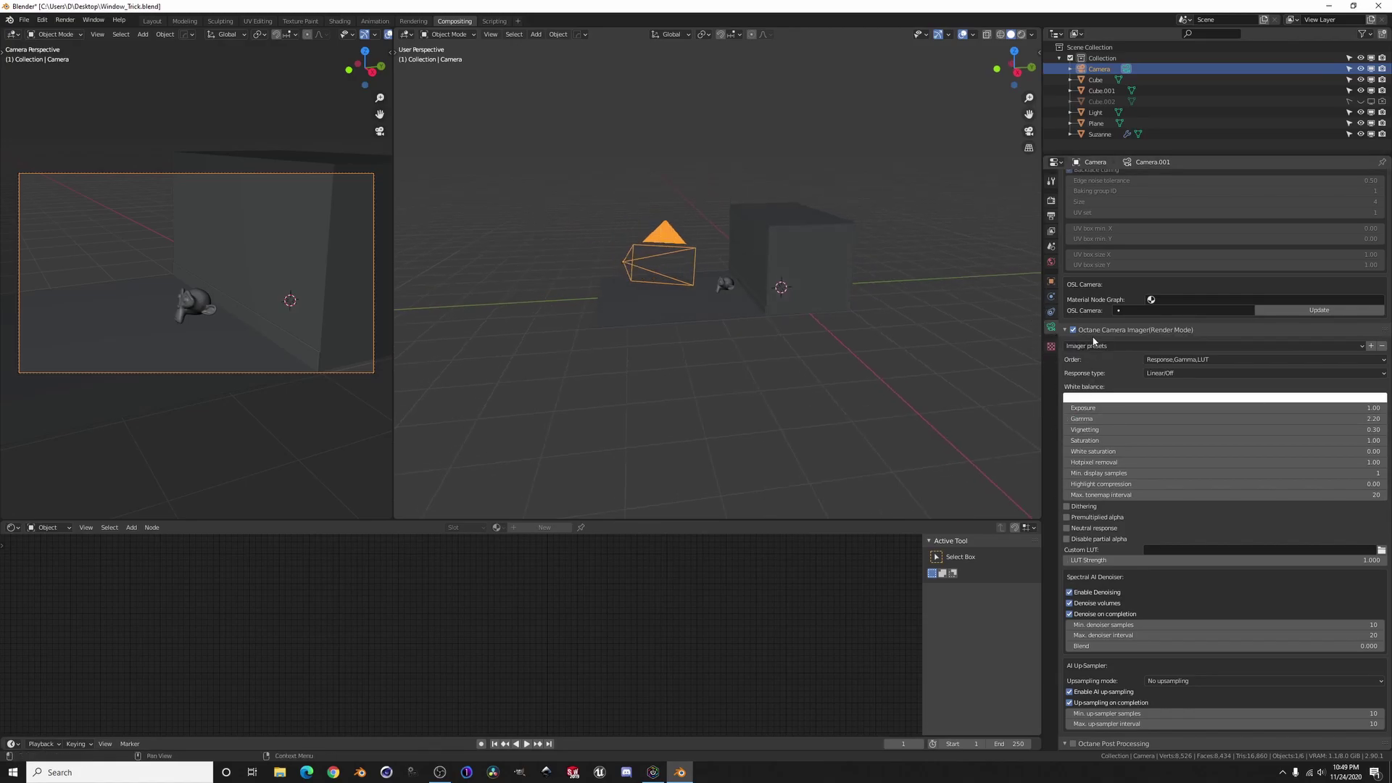
{"action": "mouse_move", "coordinate": [1050, 327]}
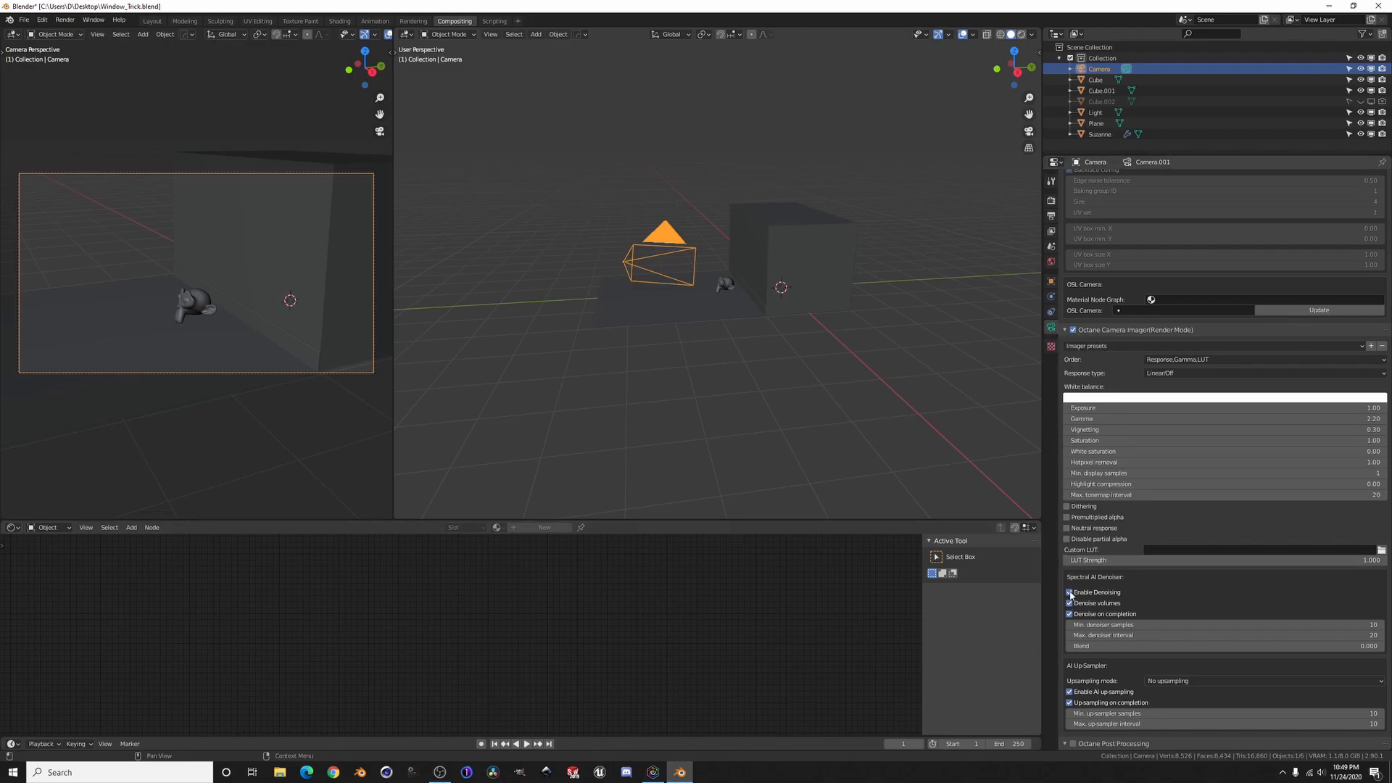
Step: Enable the Spectral AI Denoiser on the camera's Octane imager
{"action": "left_click", "coordinate": [1067, 602]}
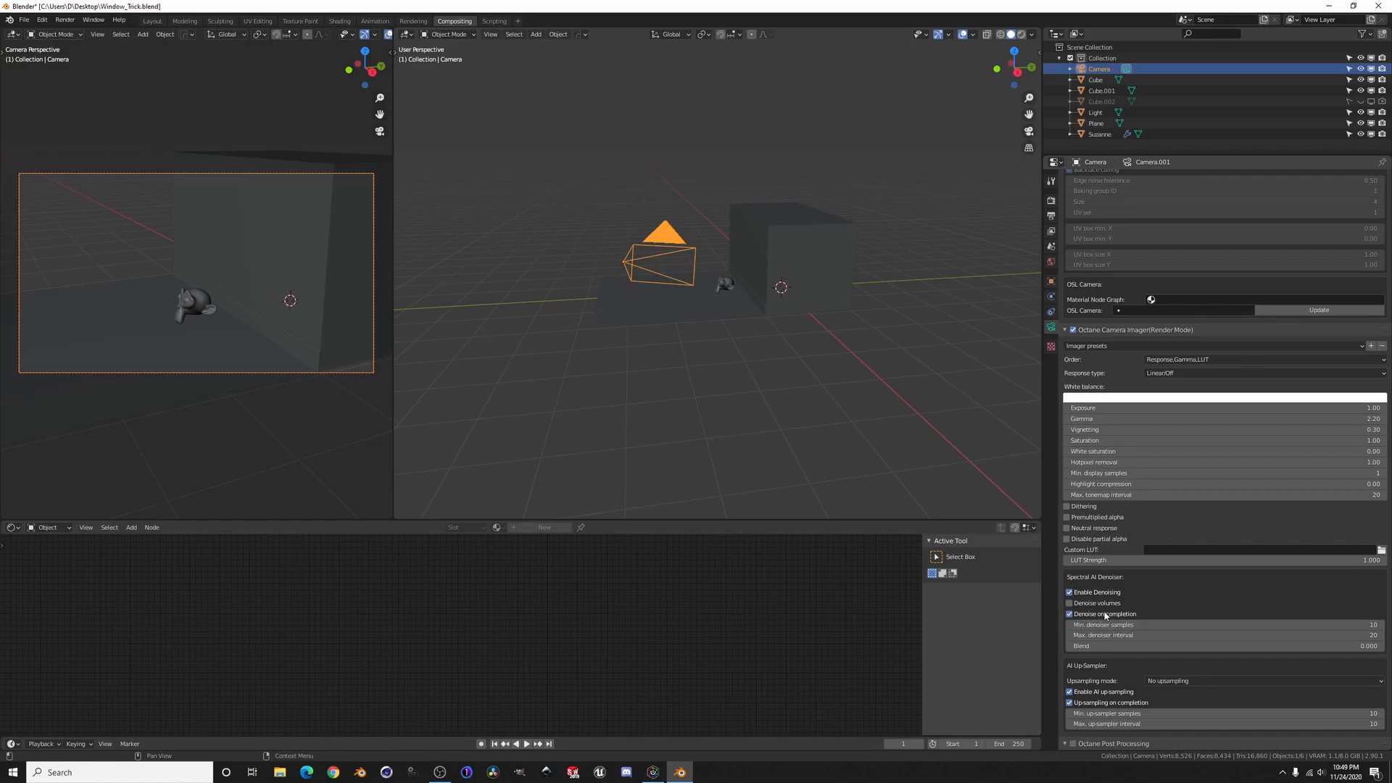
{"action": "mouse_move", "coordinate": [1109, 615]}
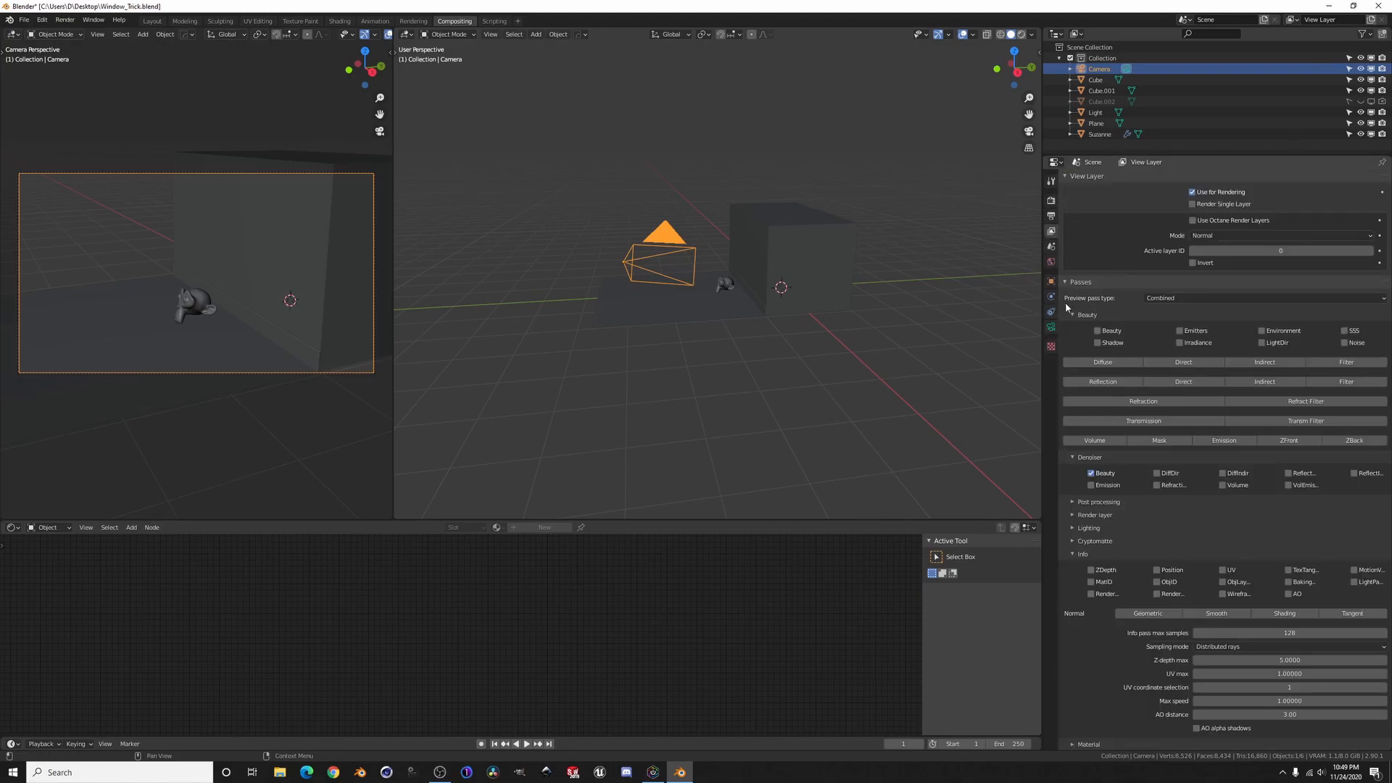
Step: Collapse and re-expand the view layer's Passes list around the Denoiser Beauty pass
{"action": "left_click", "coordinate": [1065, 282]}
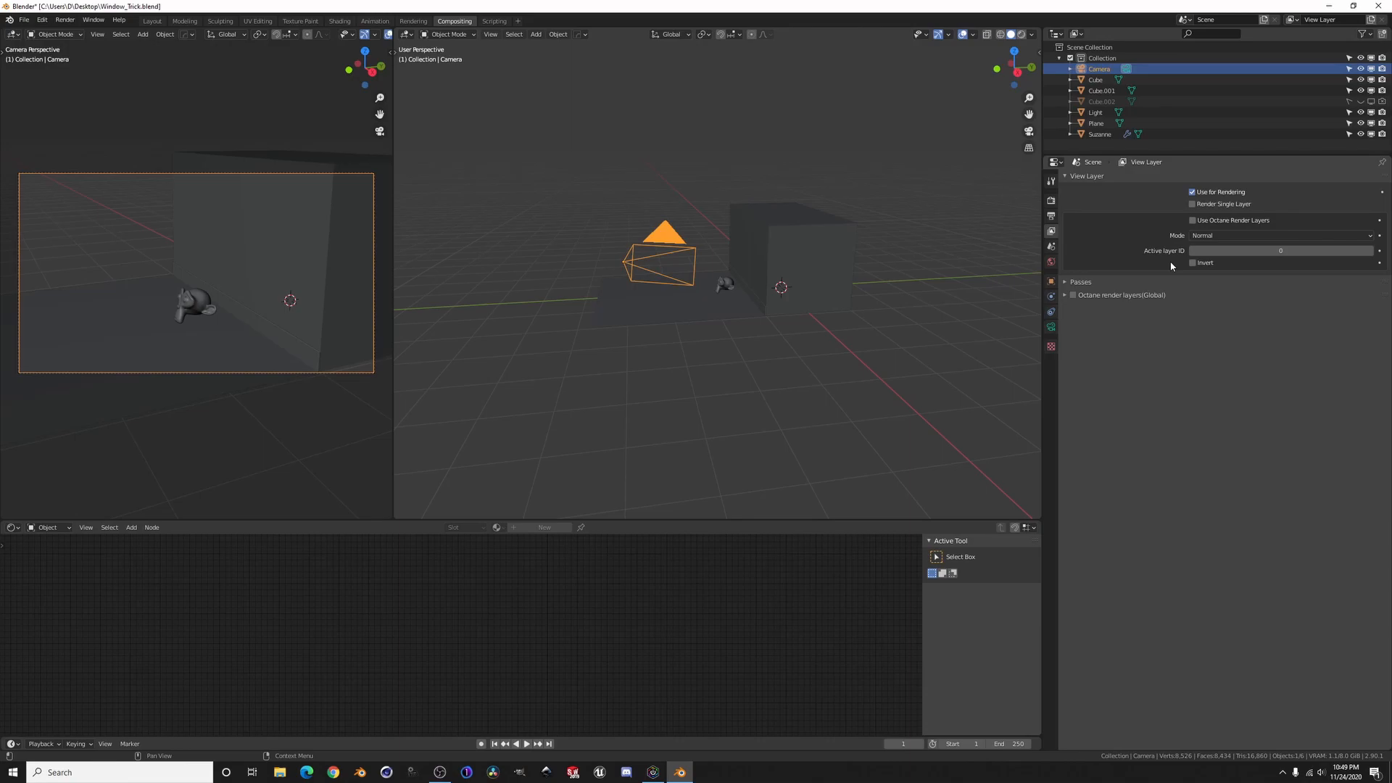
{"action": "left_click", "coordinate": [1065, 282]}
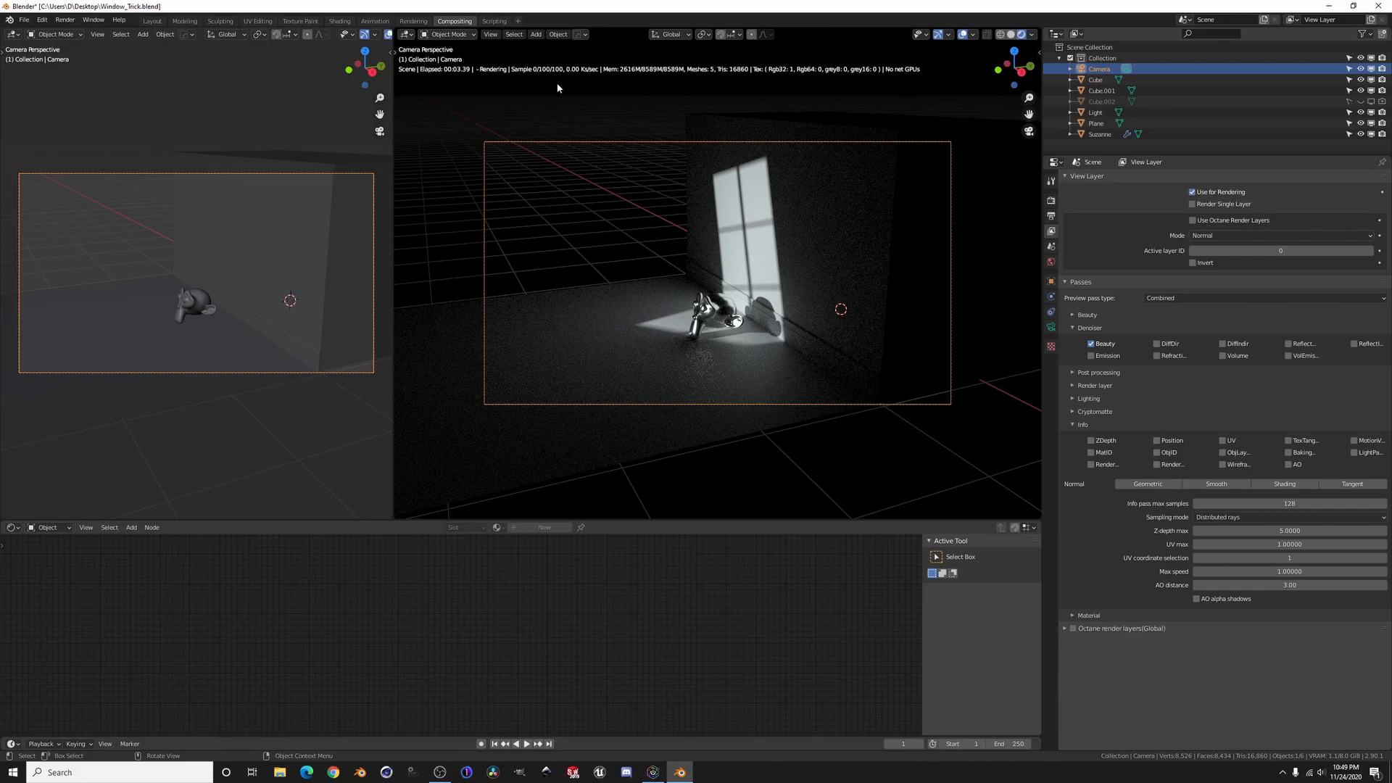
{"action": "mouse_move", "coordinate": [903, 300]}
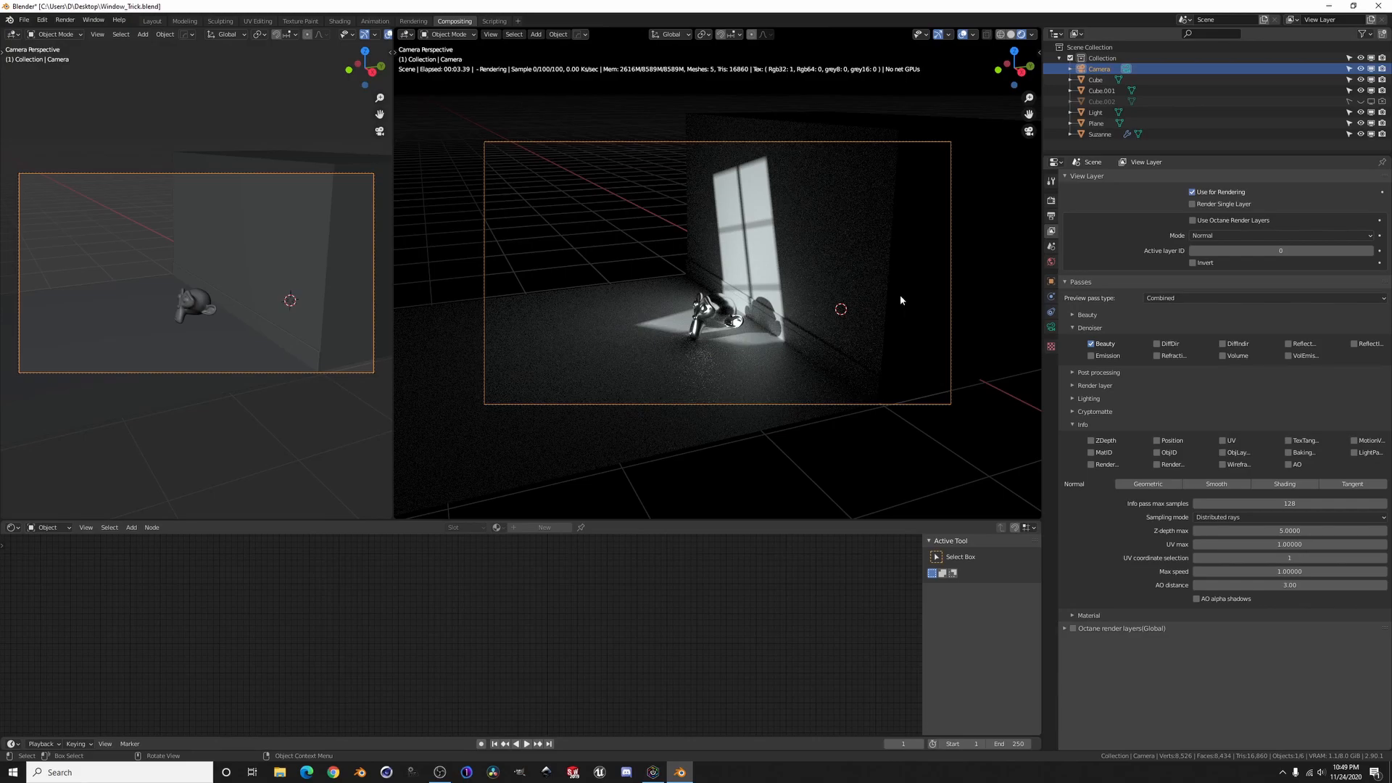
{"action": "mouse_move", "coordinate": [714, 438]}
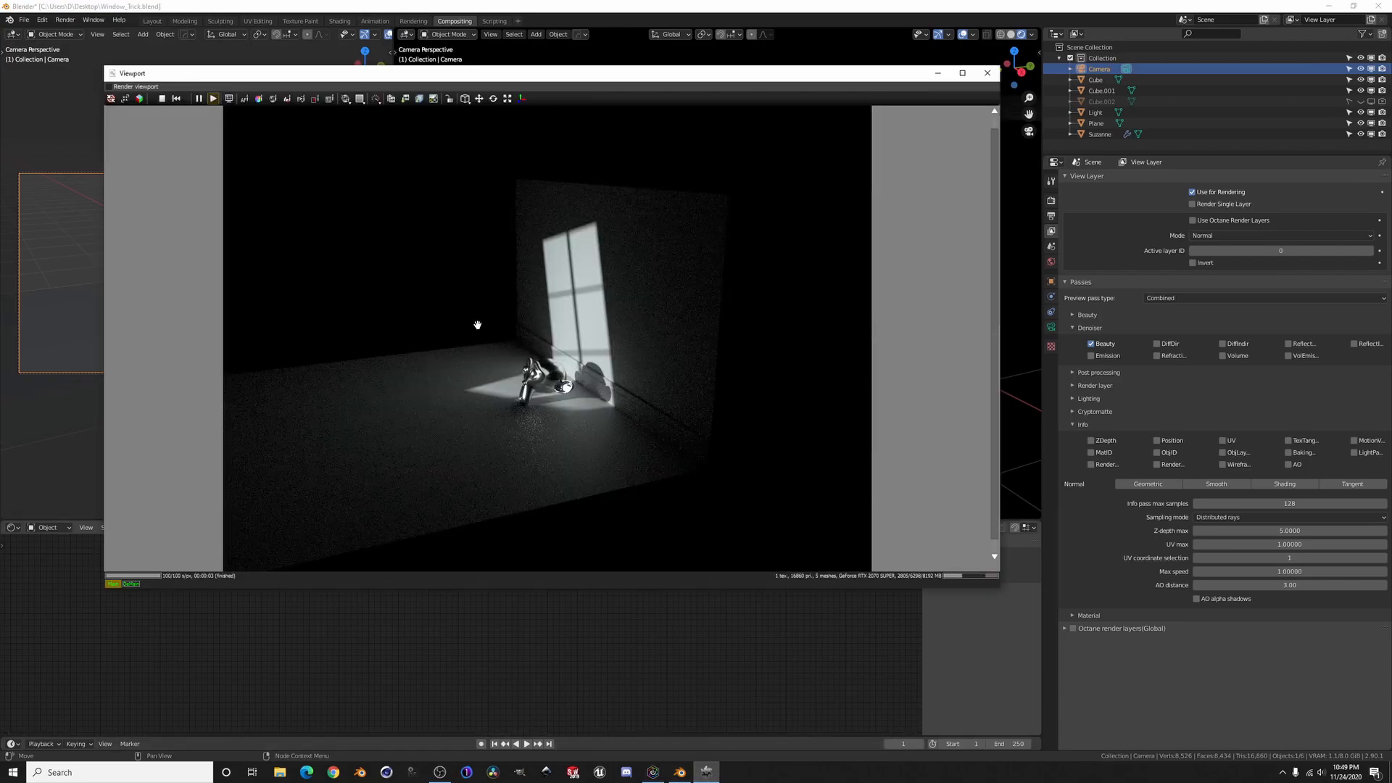
{"action": "mouse_move", "coordinate": [130, 585]}
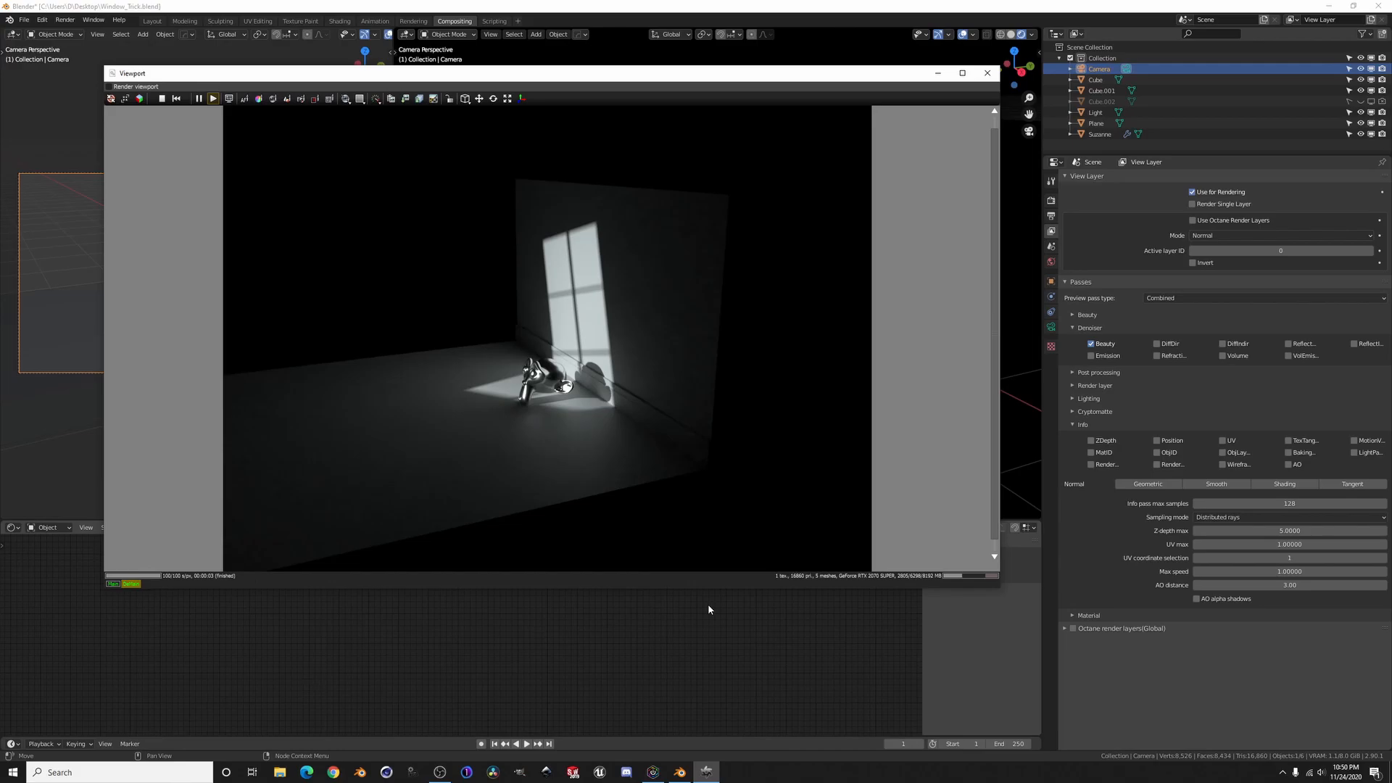
{"action": "mouse_move", "coordinate": [244, 377]}
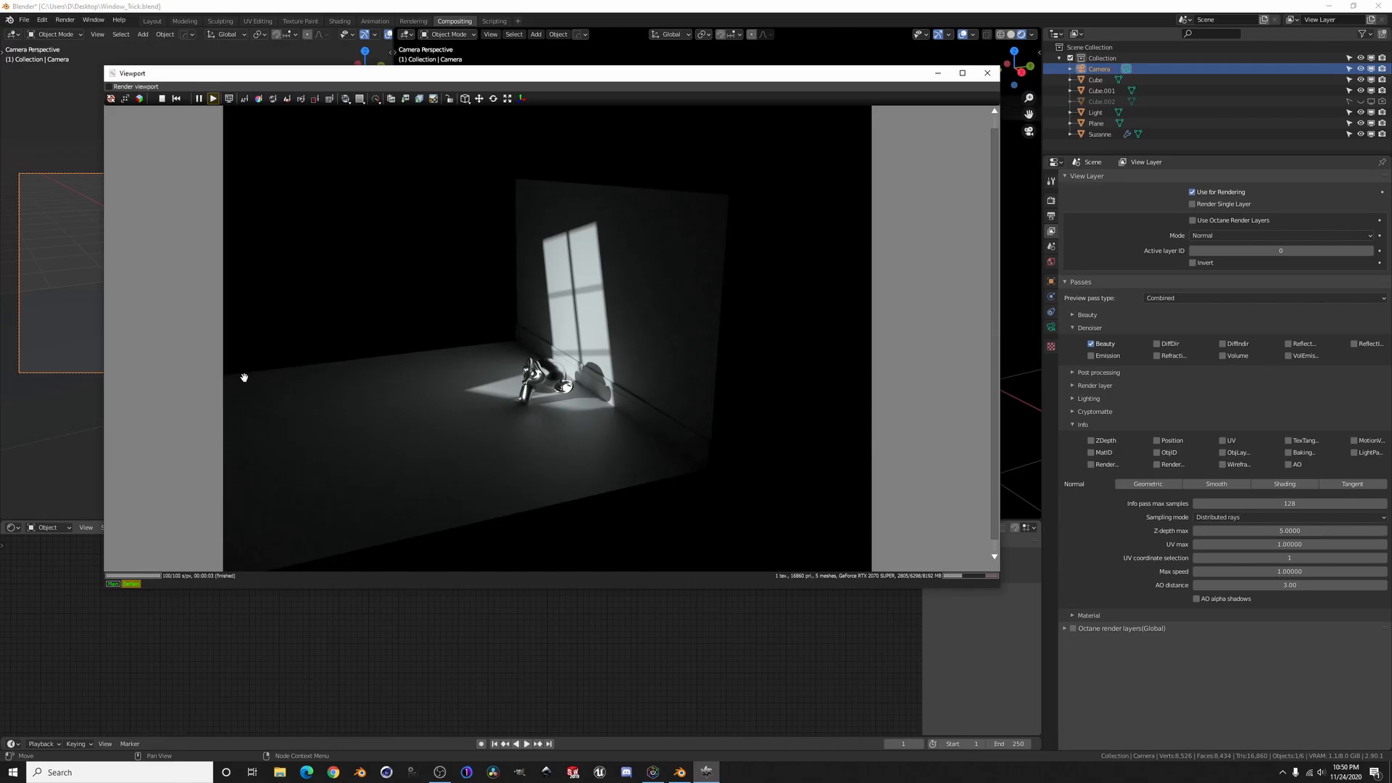
{"action": "mouse_move", "coordinate": [484, 339]}
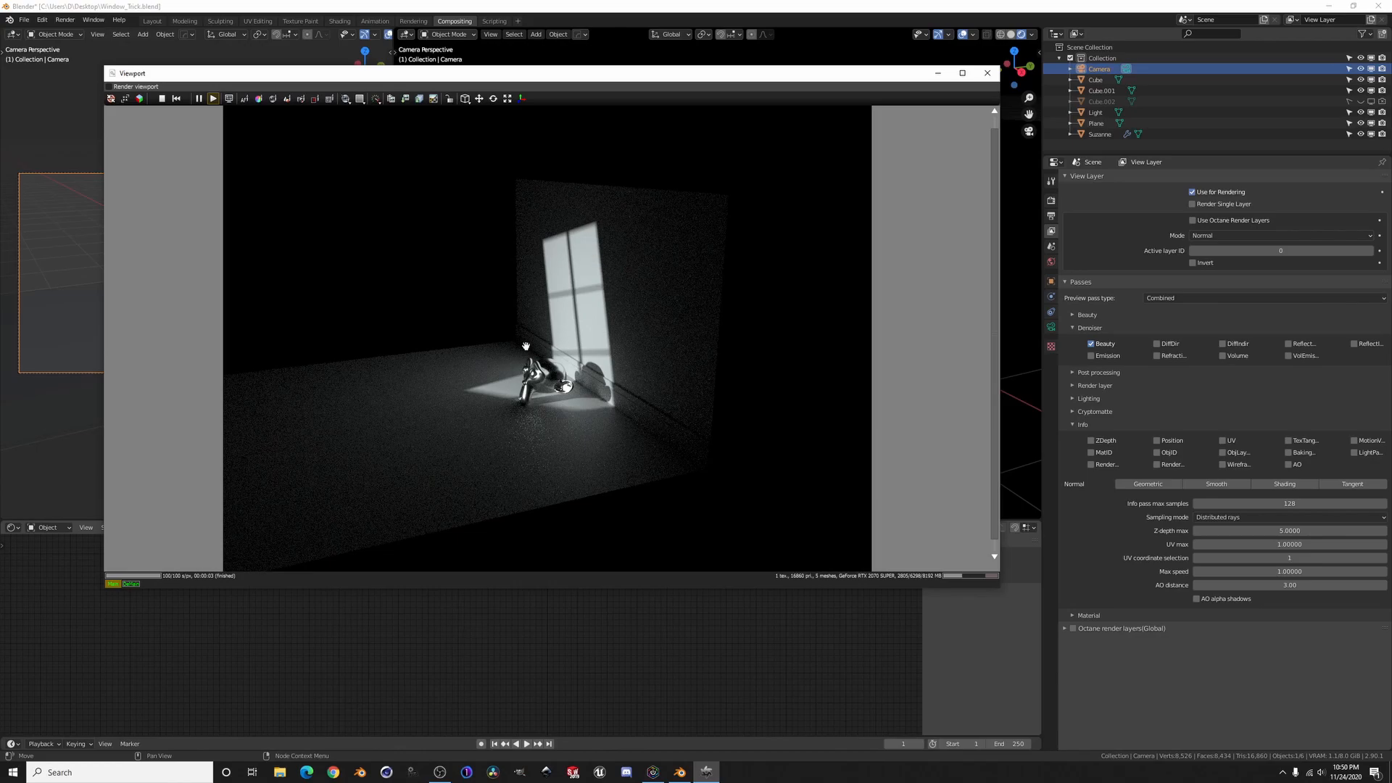
{"action": "mouse_move", "coordinate": [673, 116]}
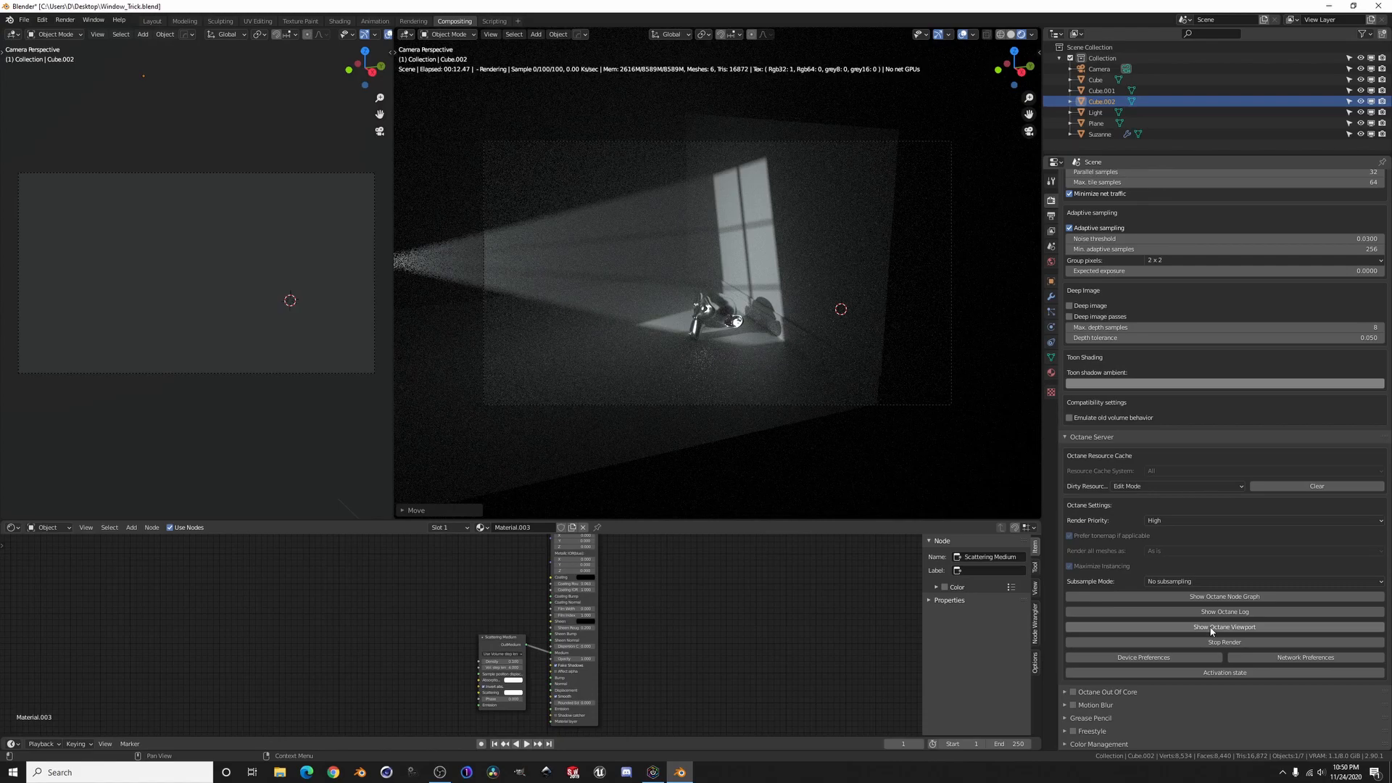
Step: Inspect the scattering light rays in Octane's separate render window, then close it
{"action": "left_click", "coordinate": [1224, 627]}
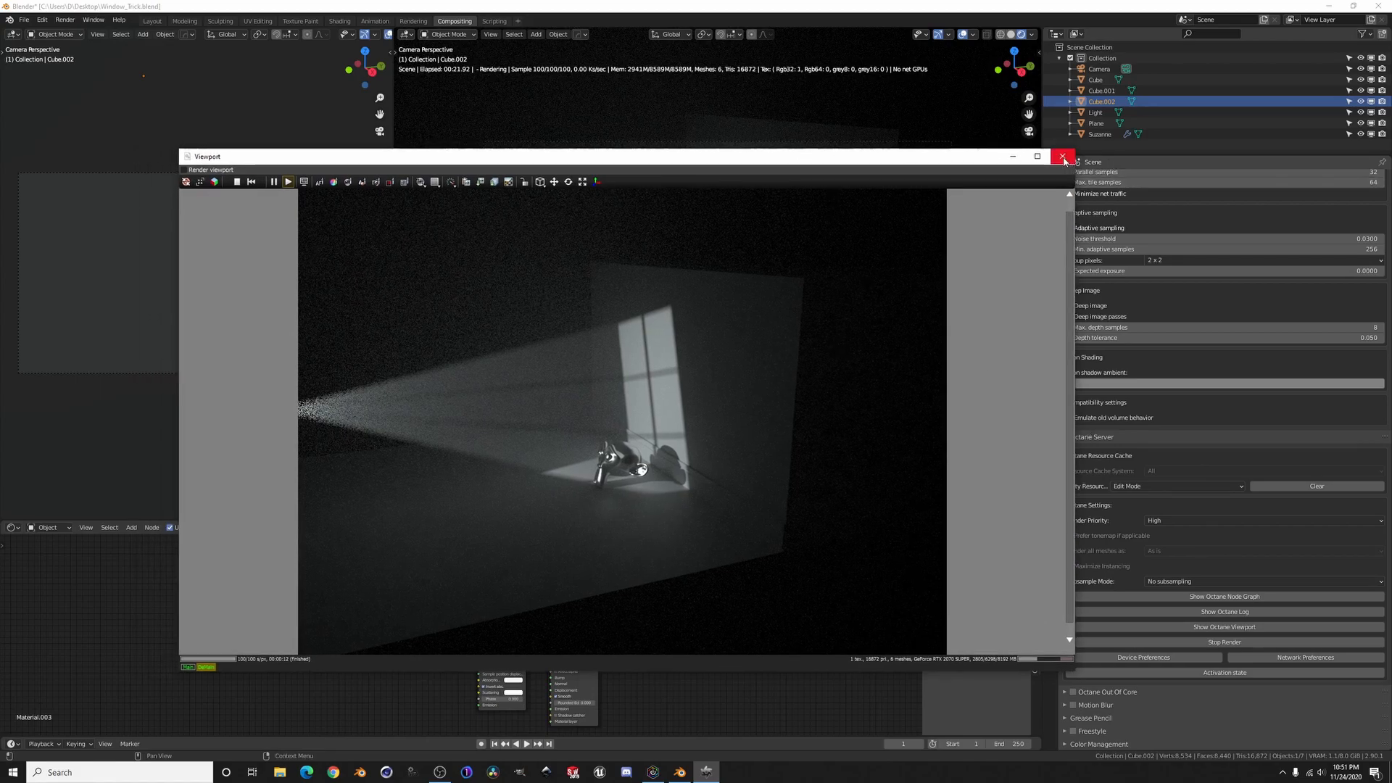
{"action": "left_click", "coordinate": [1064, 155]}
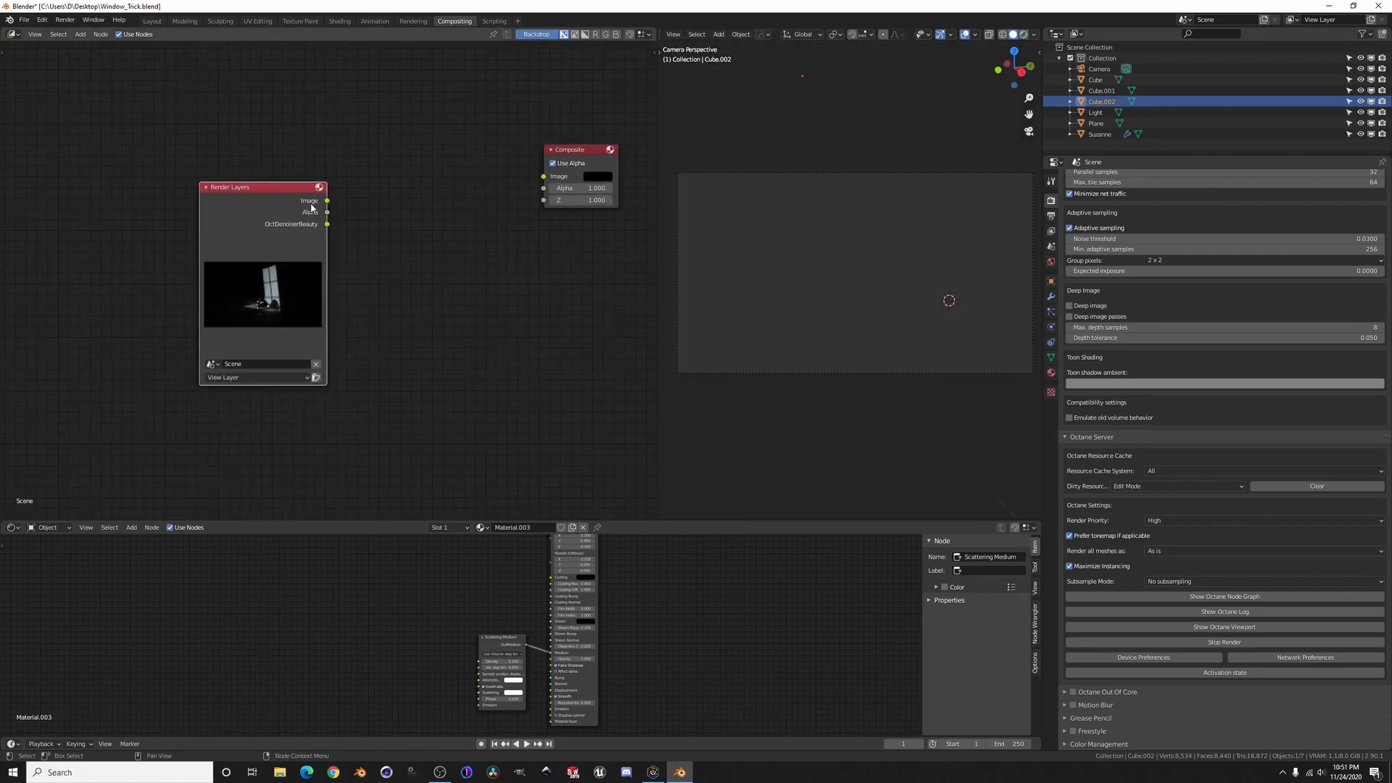
{"action": "mouse_move", "coordinate": [277, 234]}
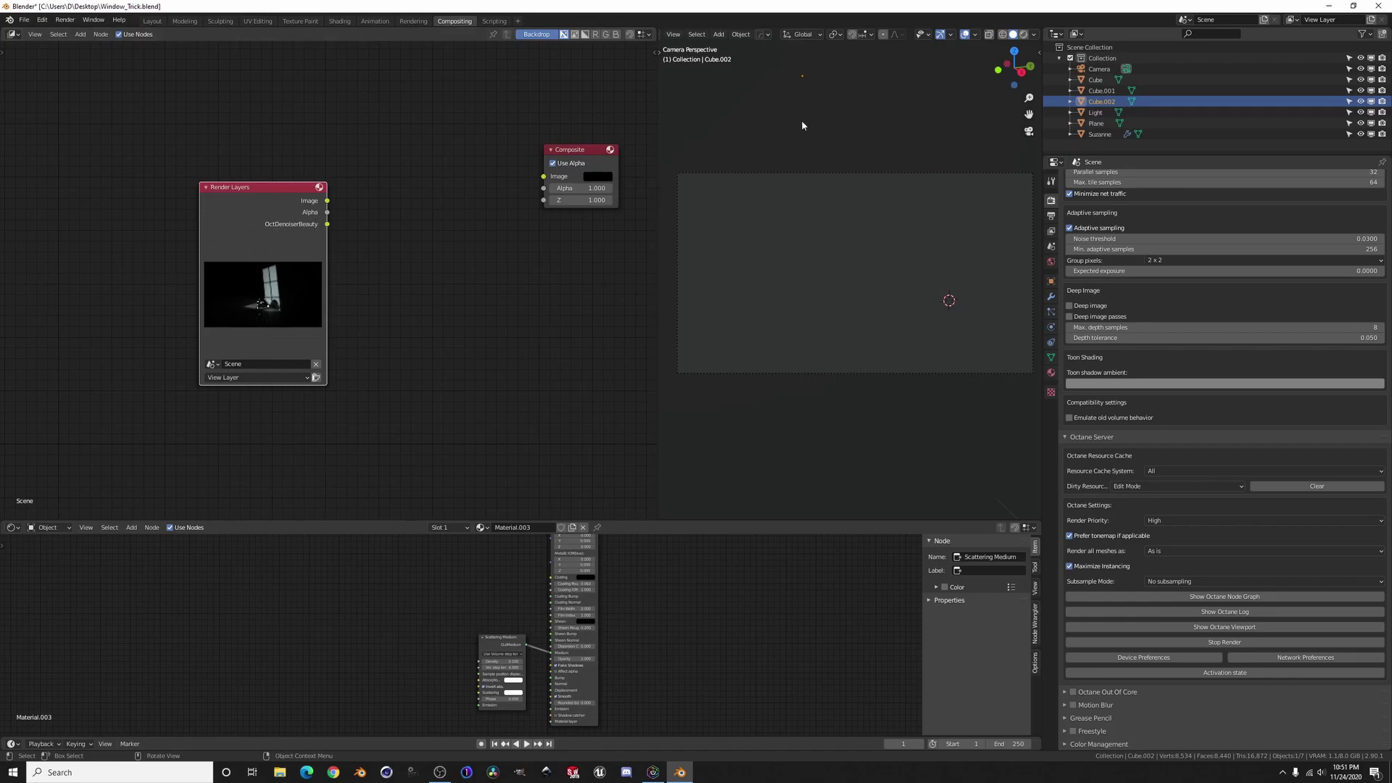
{"action": "mouse_move", "coordinate": [850, 156]}
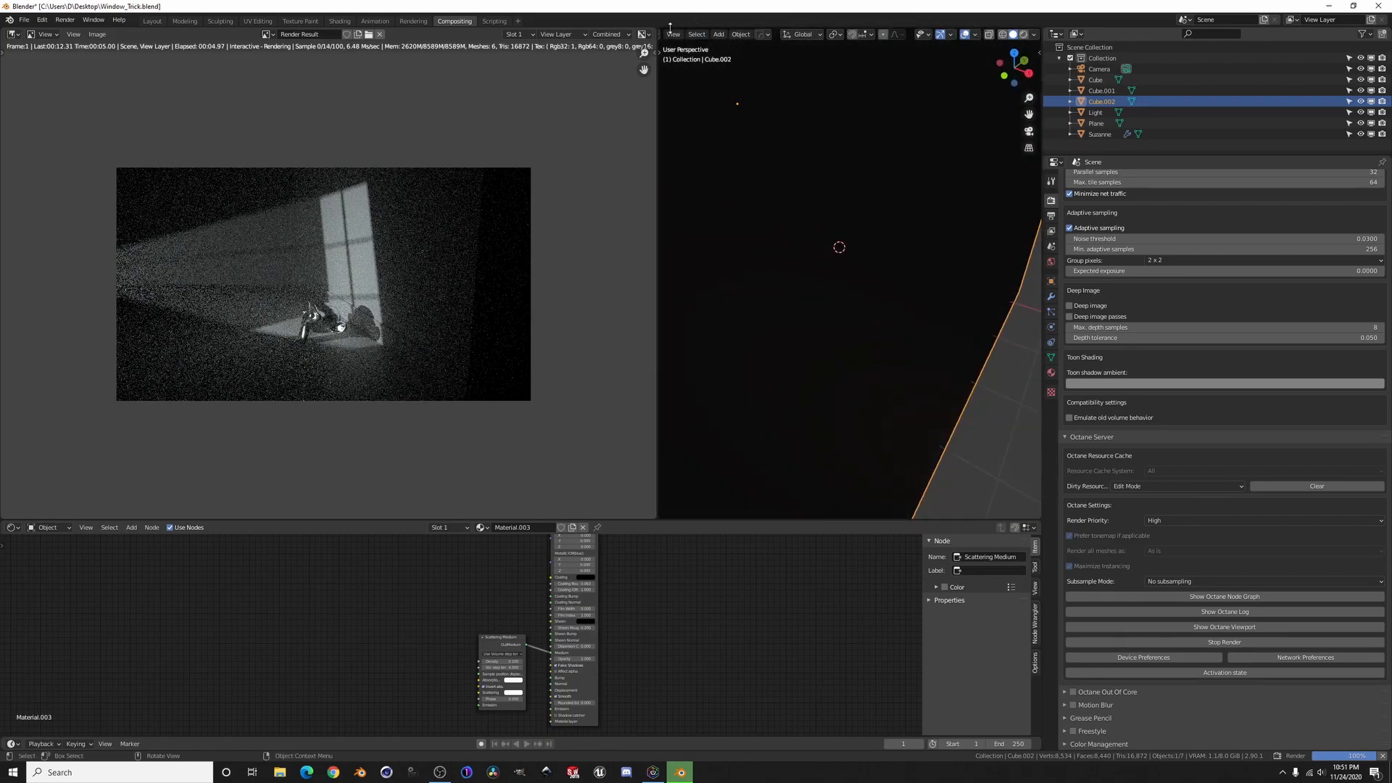
Step: Rearrange the Render Layers and Composite nodes in the compositor to make room between them
{"action": "left_click", "coordinate": [662, 34]}
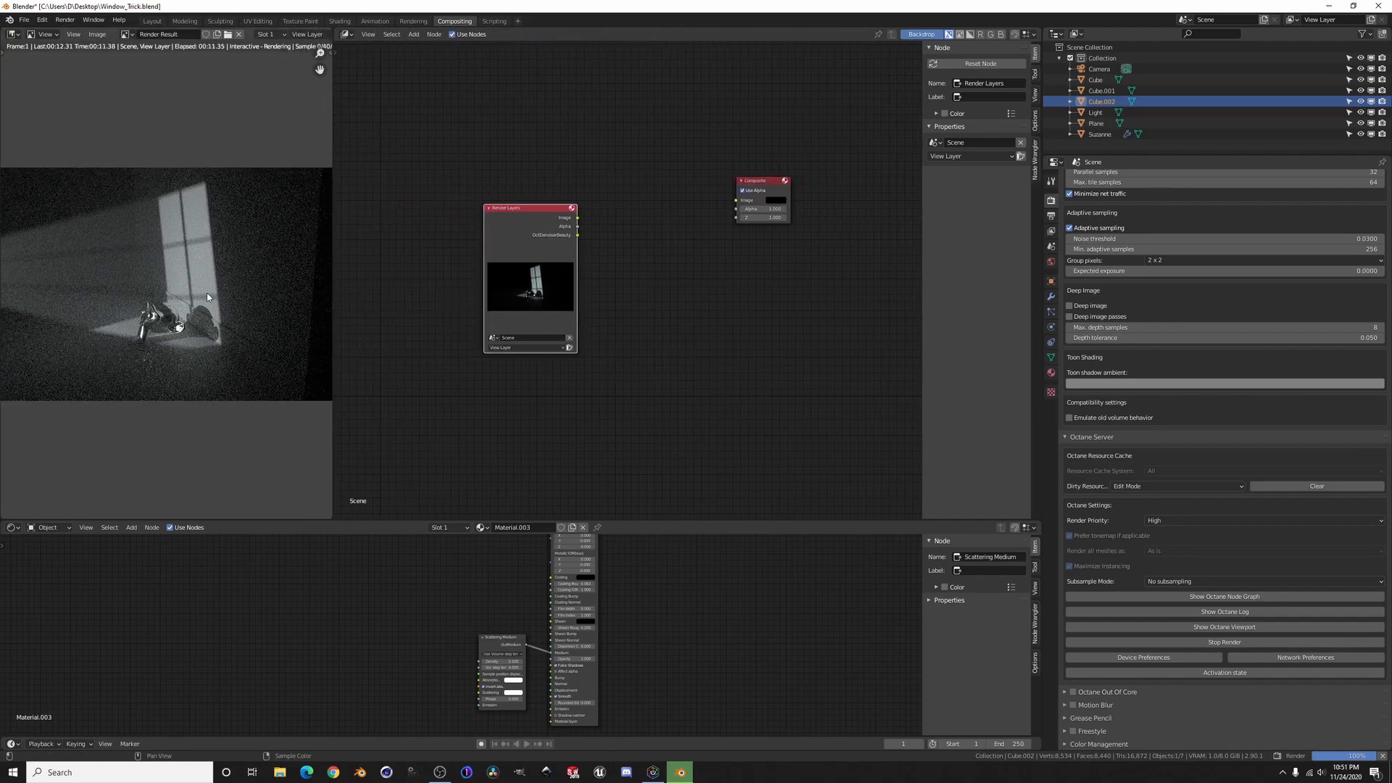
{"action": "left_click_drag", "start_coordinate": [531, 209], "coordinate": [520, 204]}
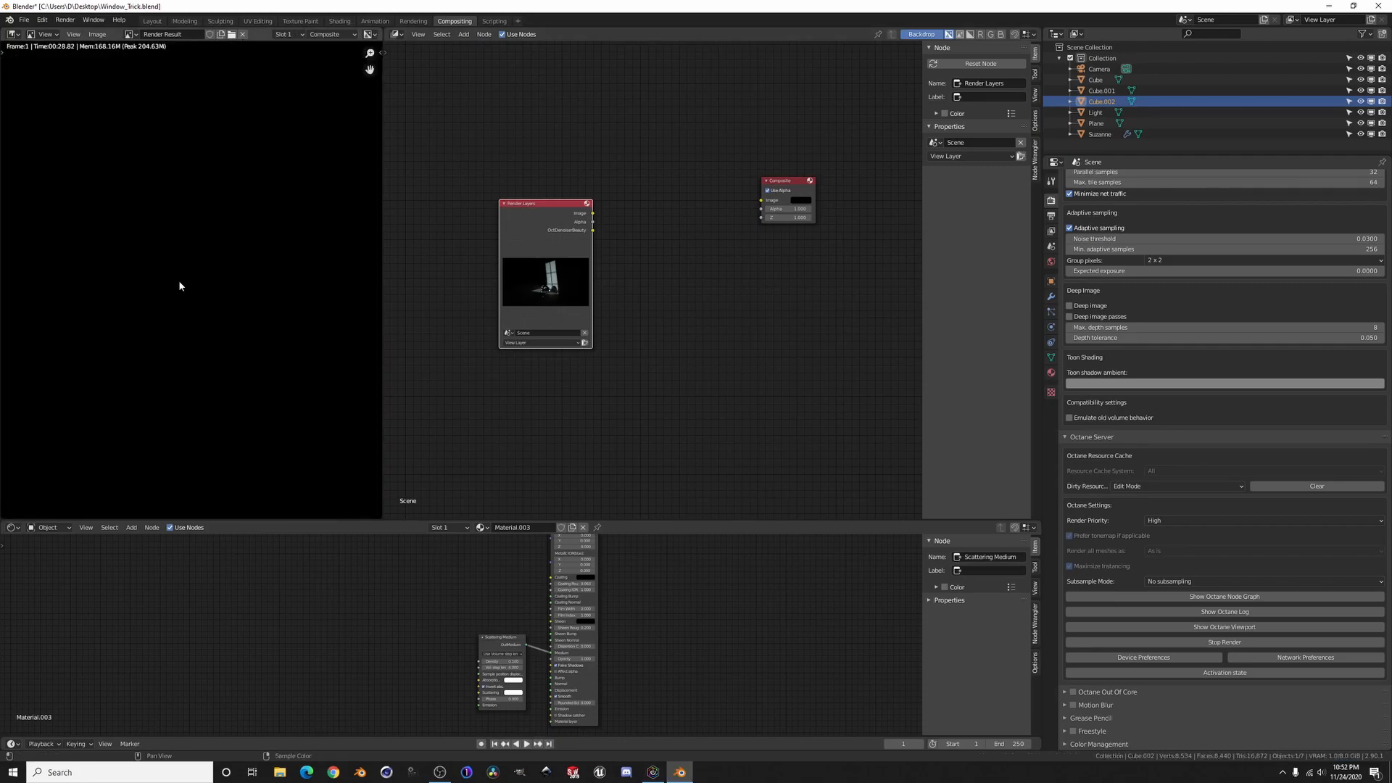
{"action": "left_click_drag", "start_coordinate": [592, 213], "coordinate": [737, 196]}
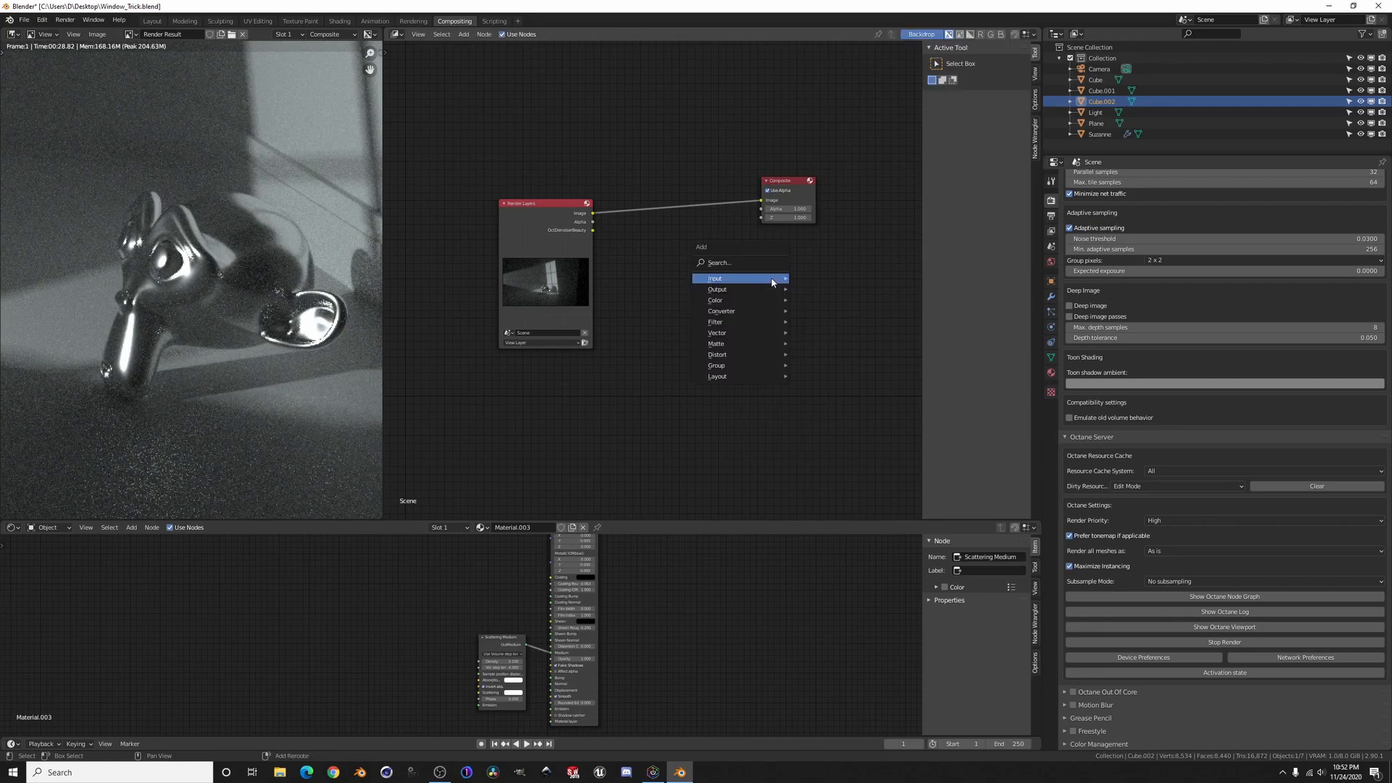
Step: Add a Denoise node between Render Layers and Composite, then remove it leaving the layer unlinked
{"action": "left_click", "coordinate": [714, 278]}
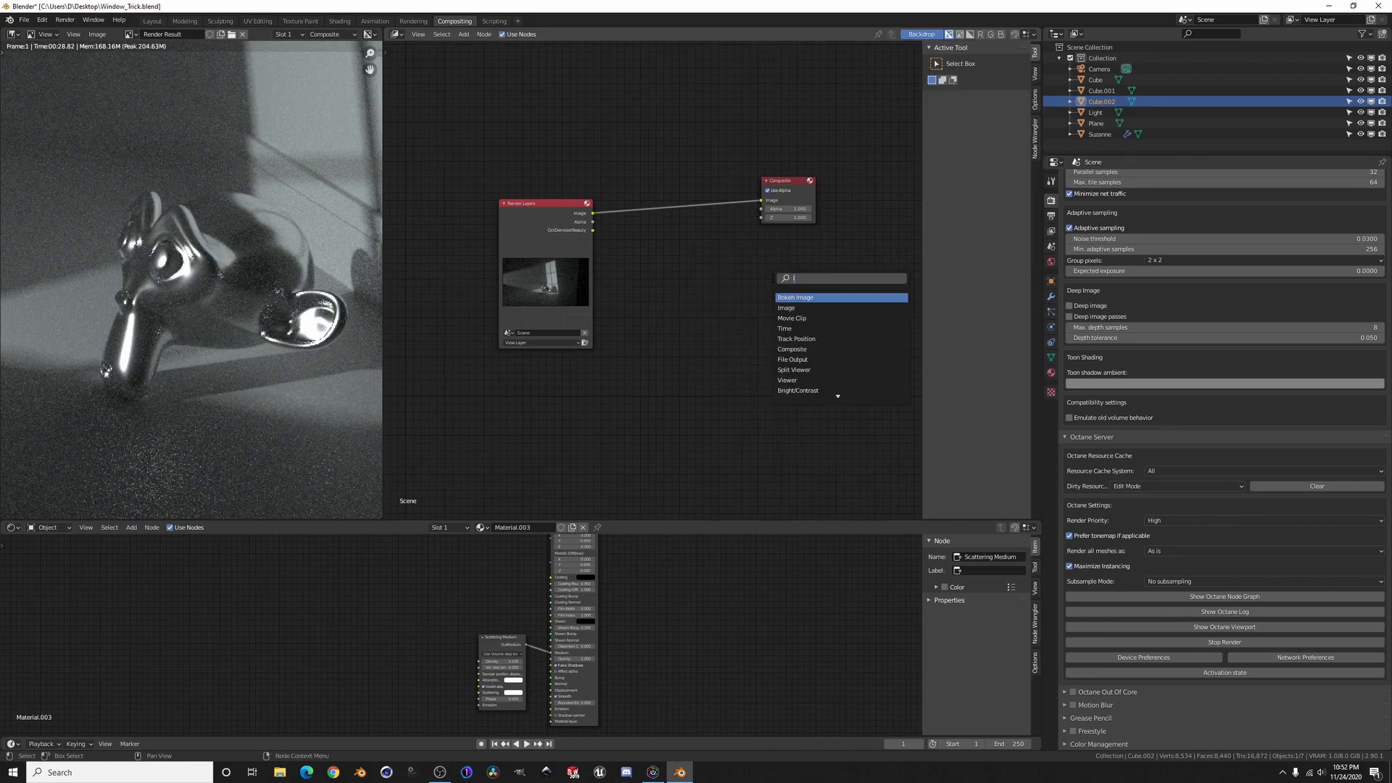
{"action": "type", "text": "den"}
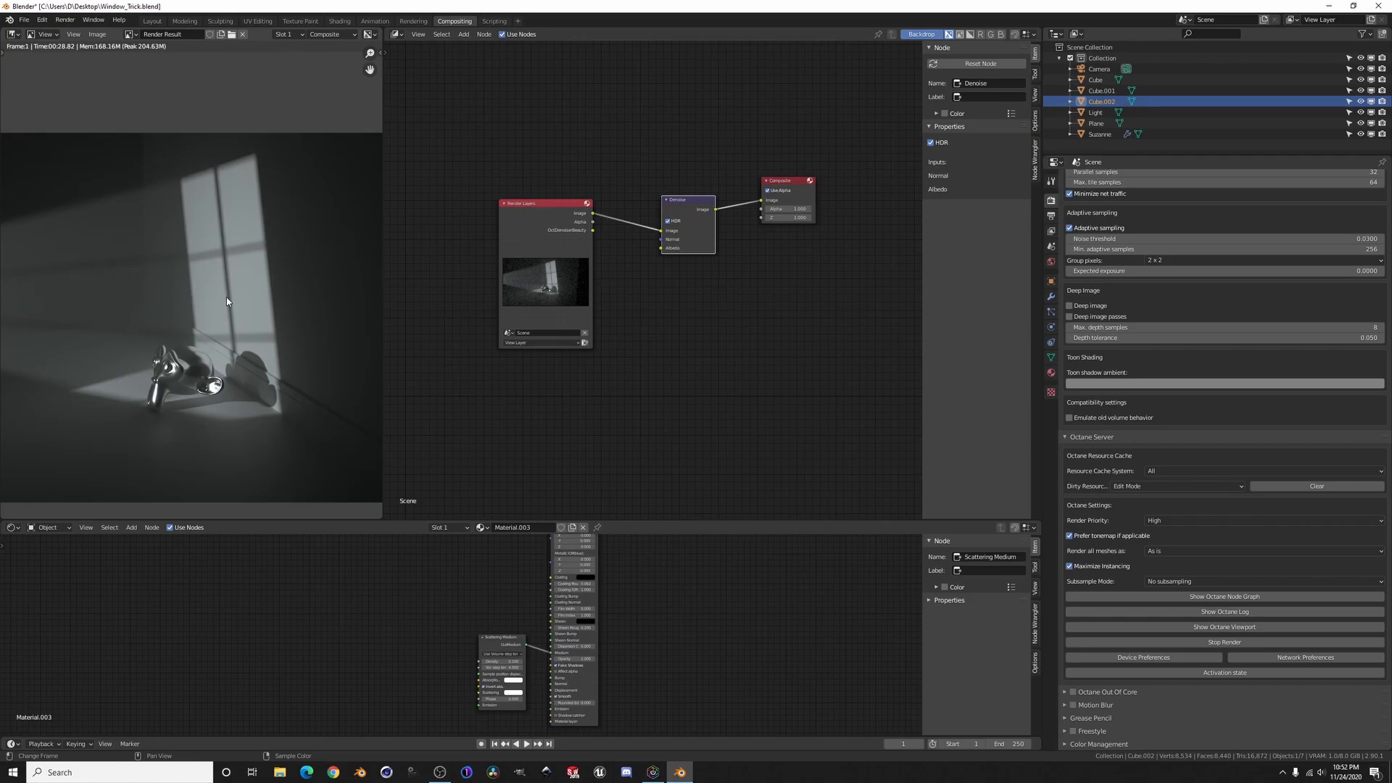
{"action": "mouse_move", "coordinate": [239, 453]}
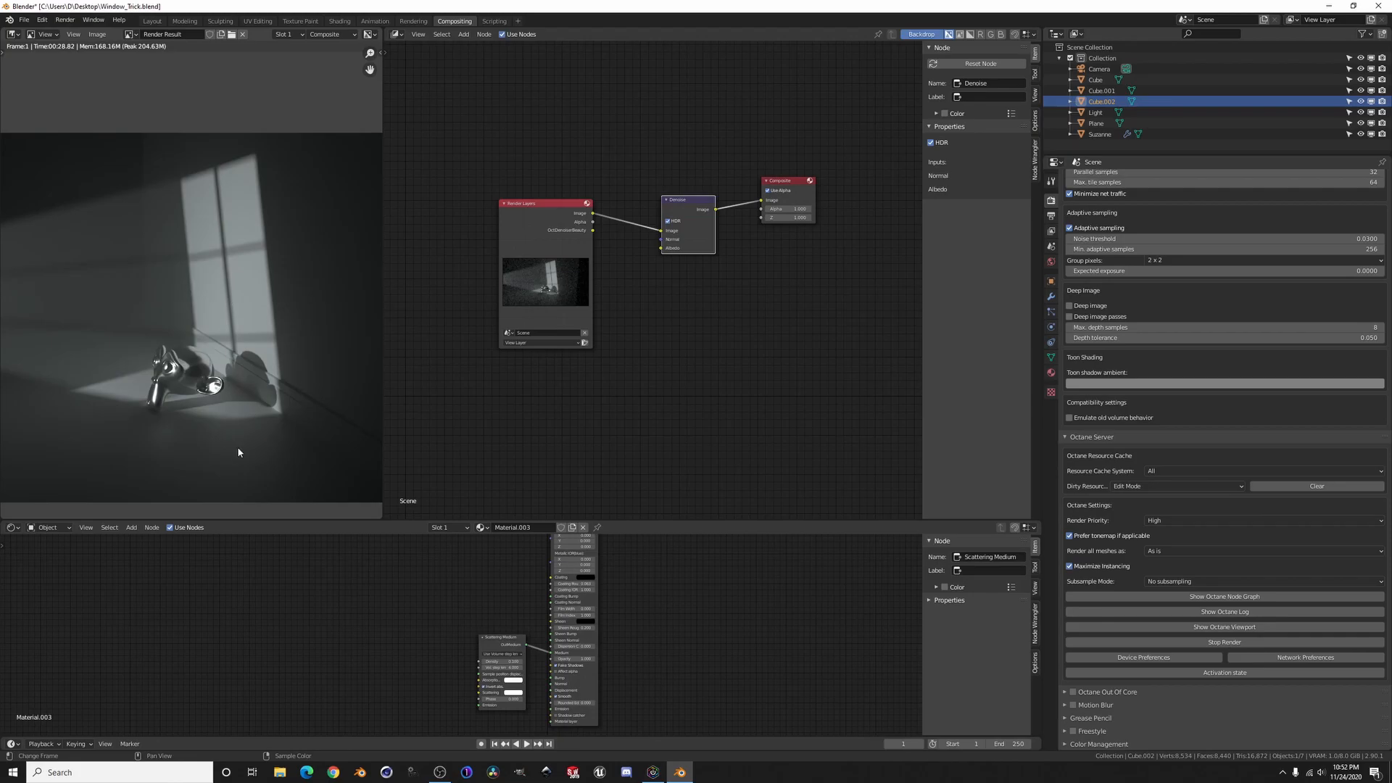
{"action": "mouse_move", "coordinate": [133, 359]}
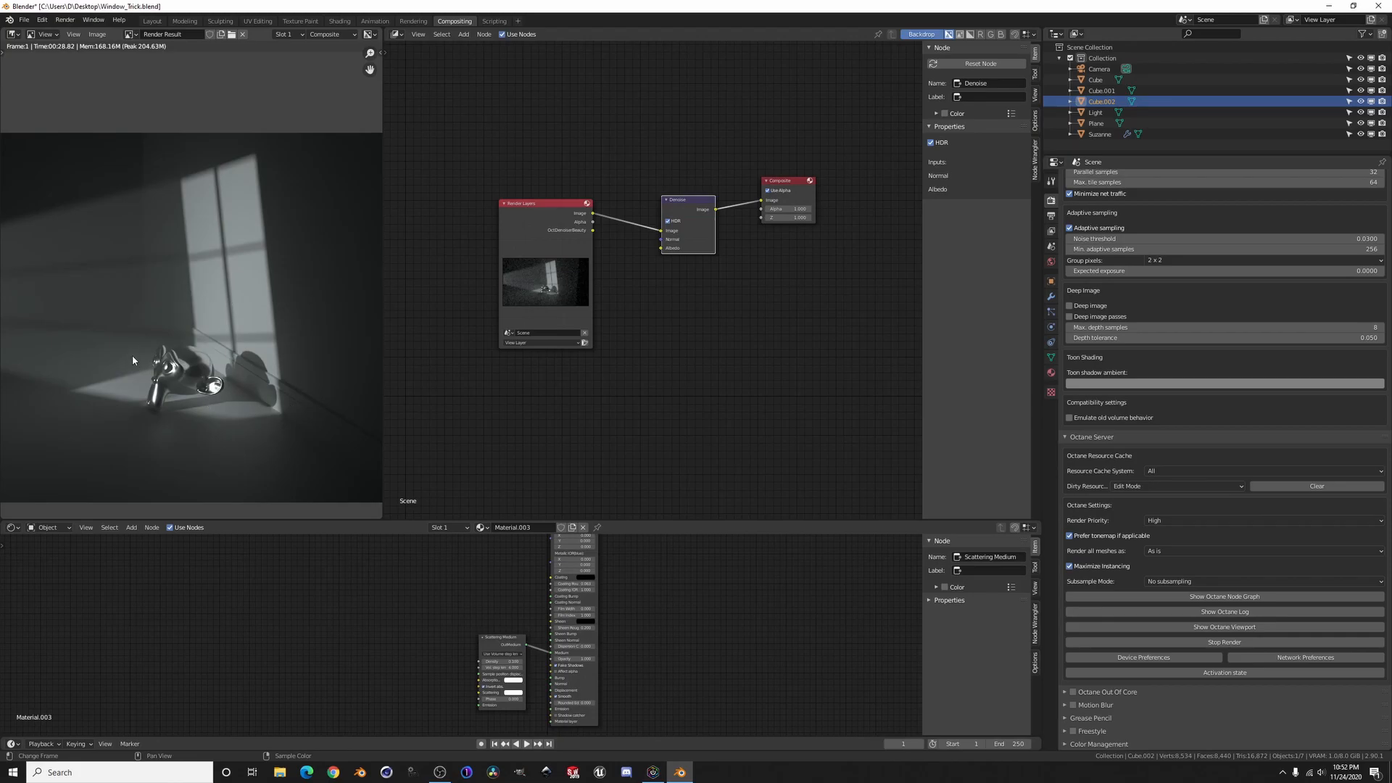
{"action": "mouse_move", "coordinate": [145, 245]}
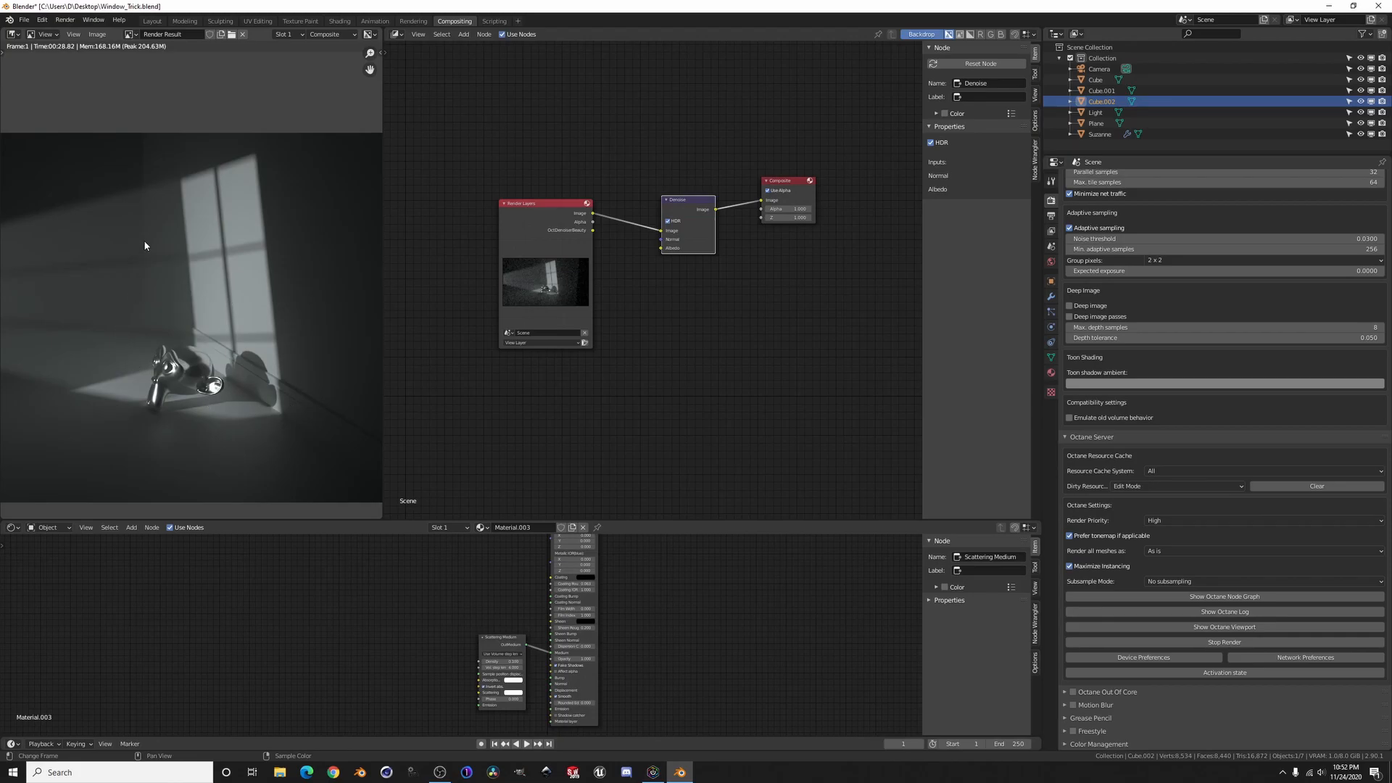
{"action": "left_click_drag", "start_coordinate": [686, 198], "coordinate": [680, 165]}
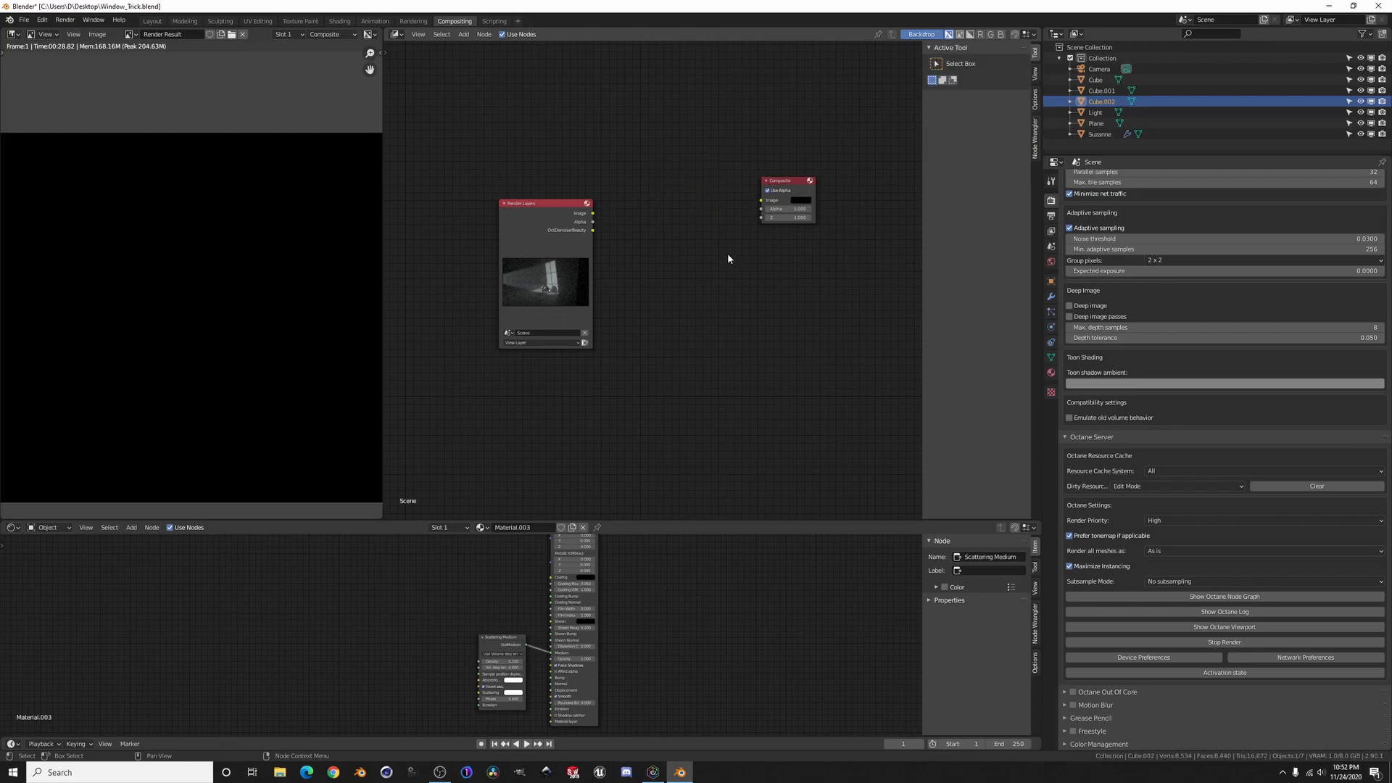
{"action": "mouse_move", "coordinate": [770, 293]}
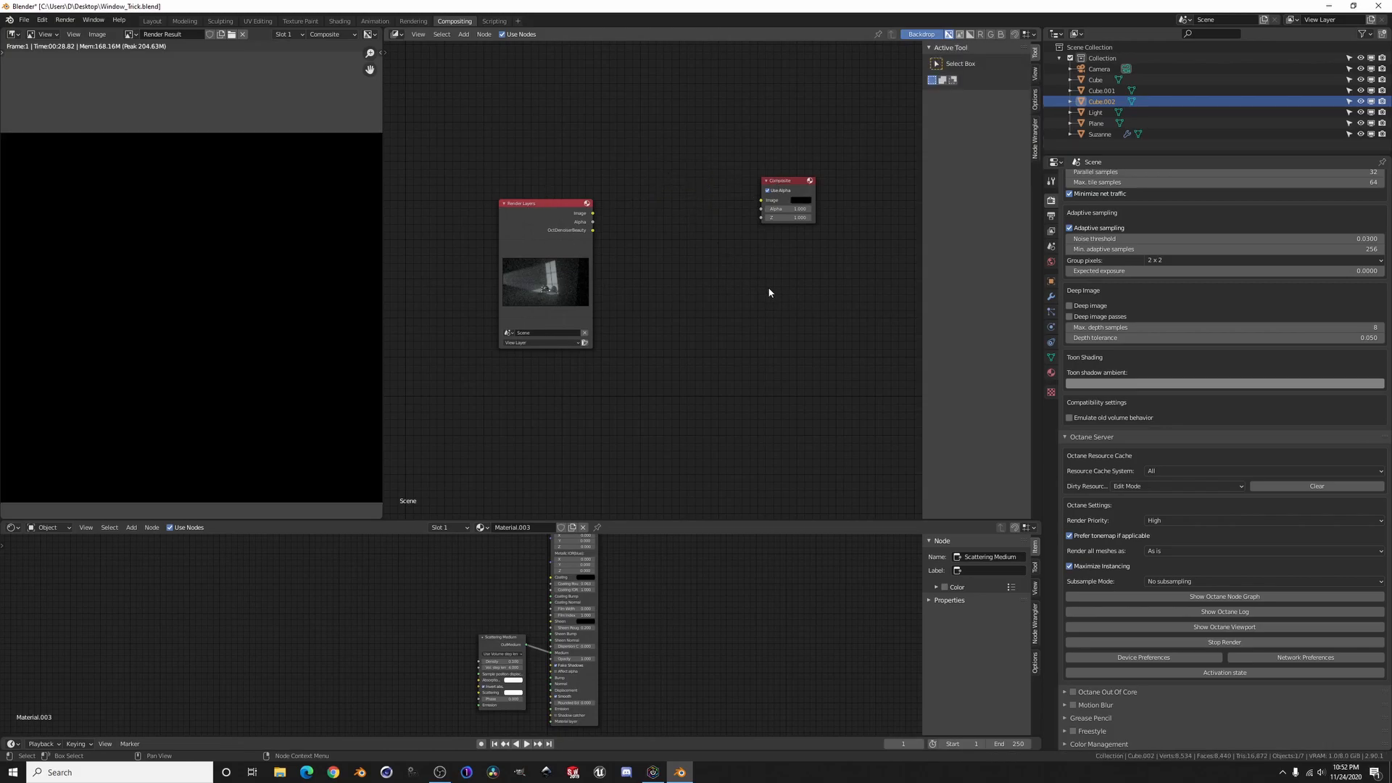
Step: Add a File Output node to the compositor via the 'file' node search
{"action": "type", "text": "file"}
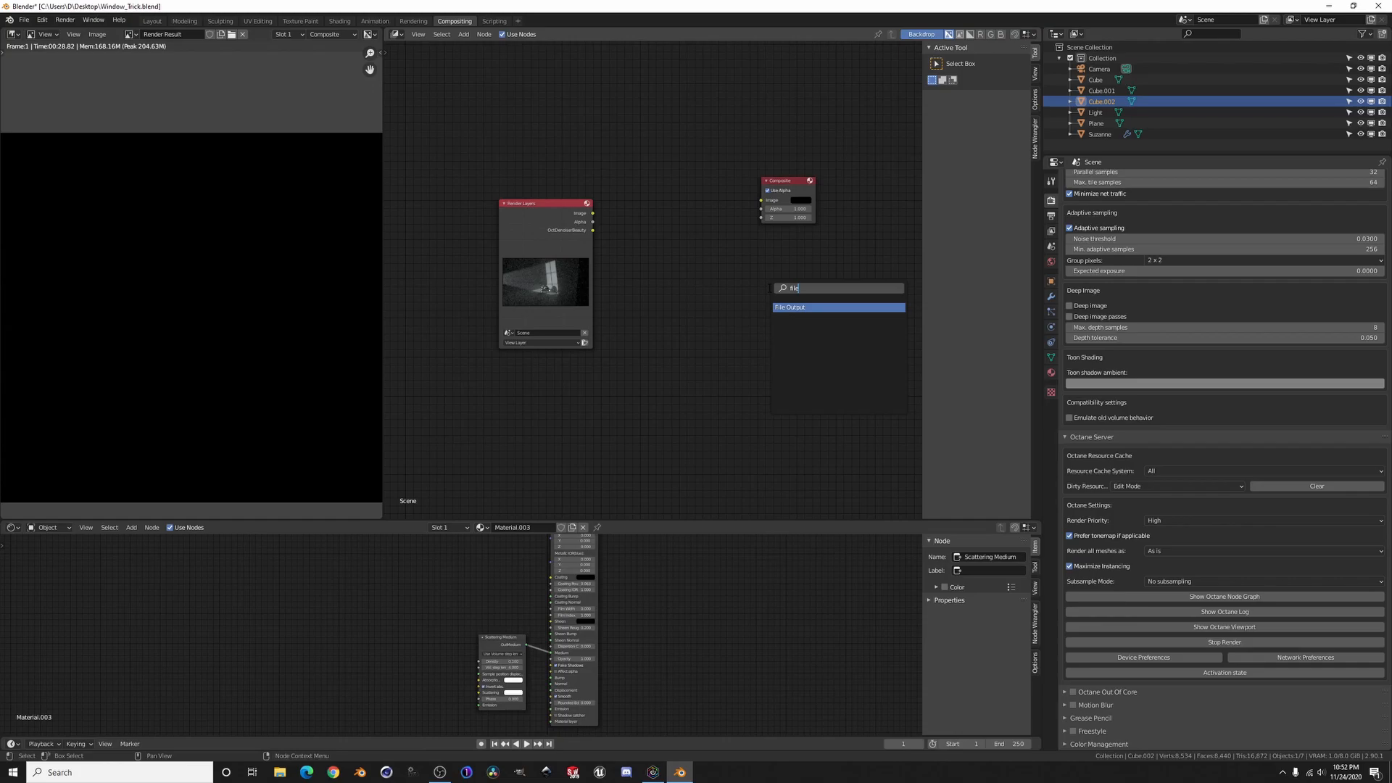
{"action": "left_click", "coordinate": [791, 307]}
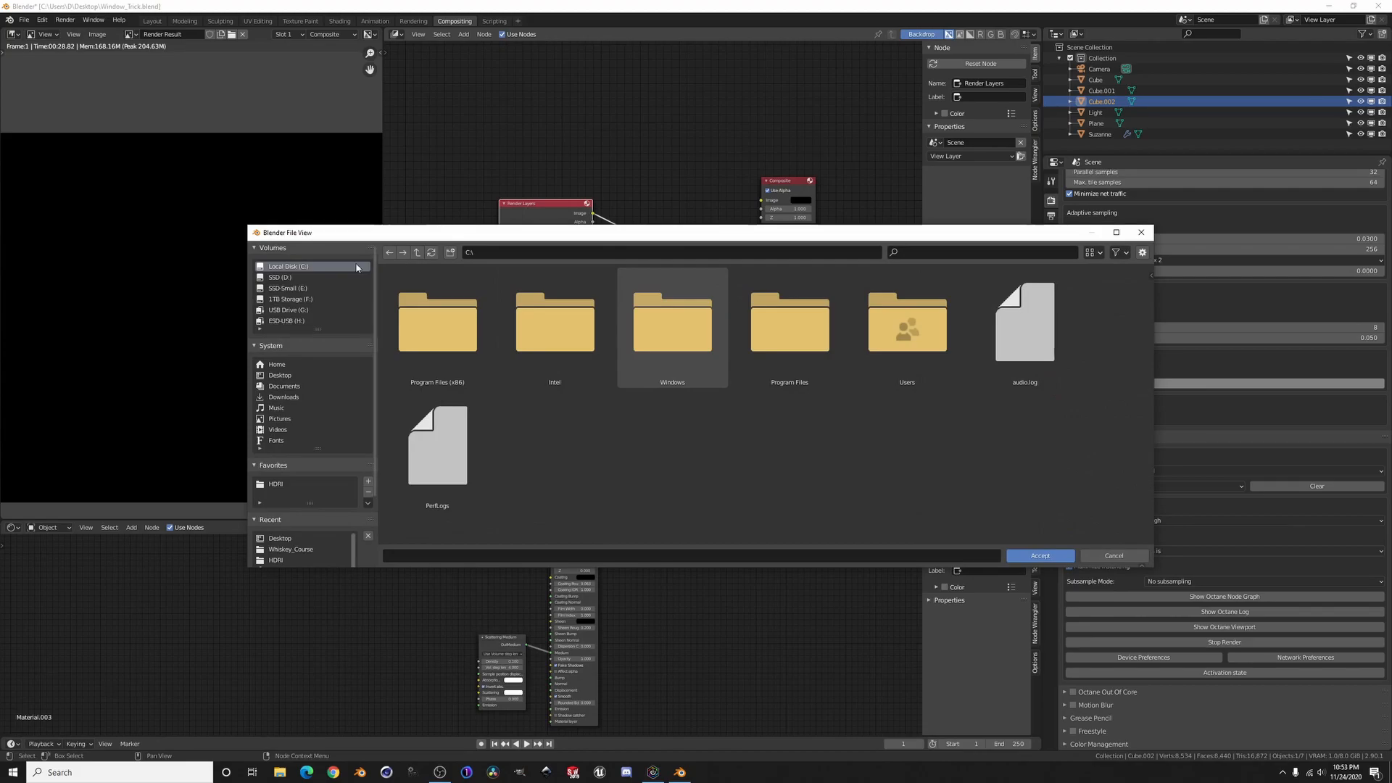
Step: Set the File Output base path to the Desktop, reusing an existing render's name
{"action": "left_click", "coordinate": [280, 374]}
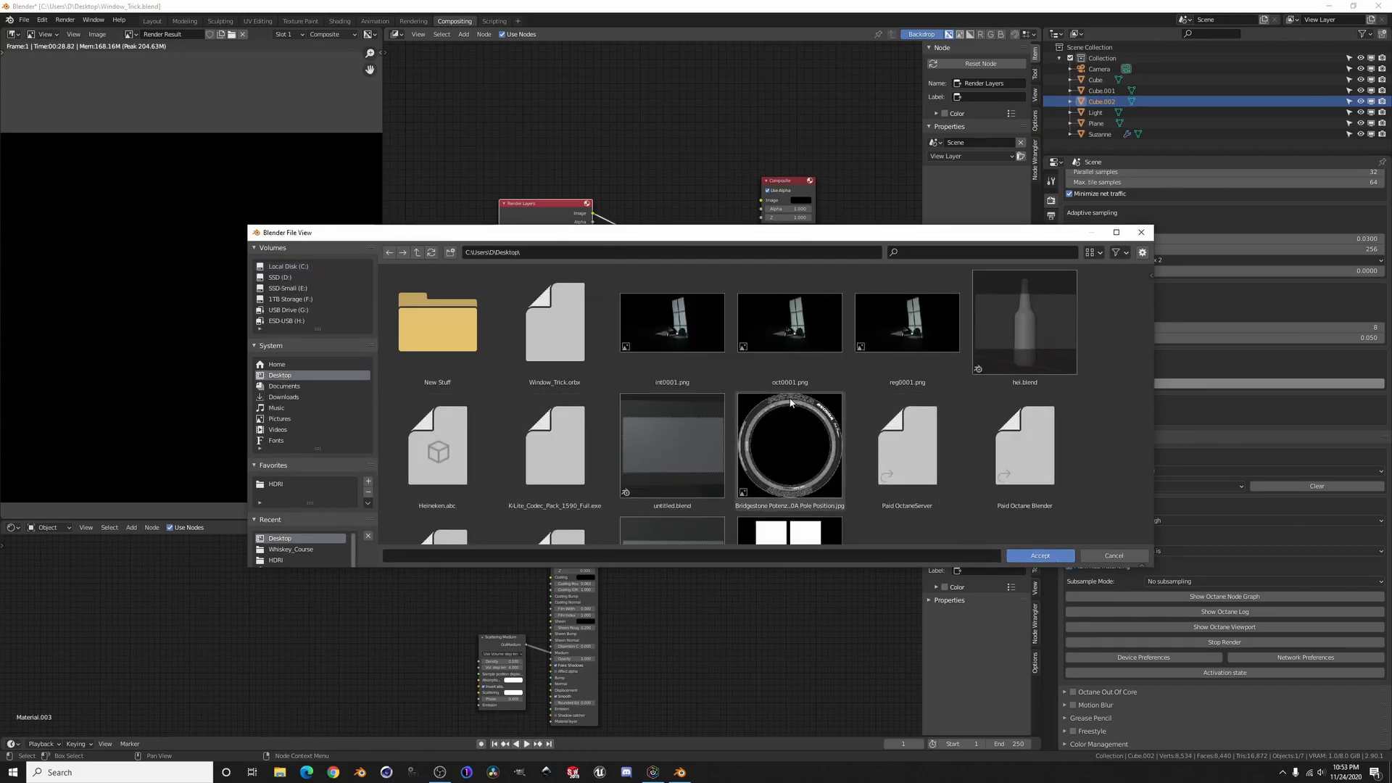
{"action": "left_click", "coordinate": [906, 325]}
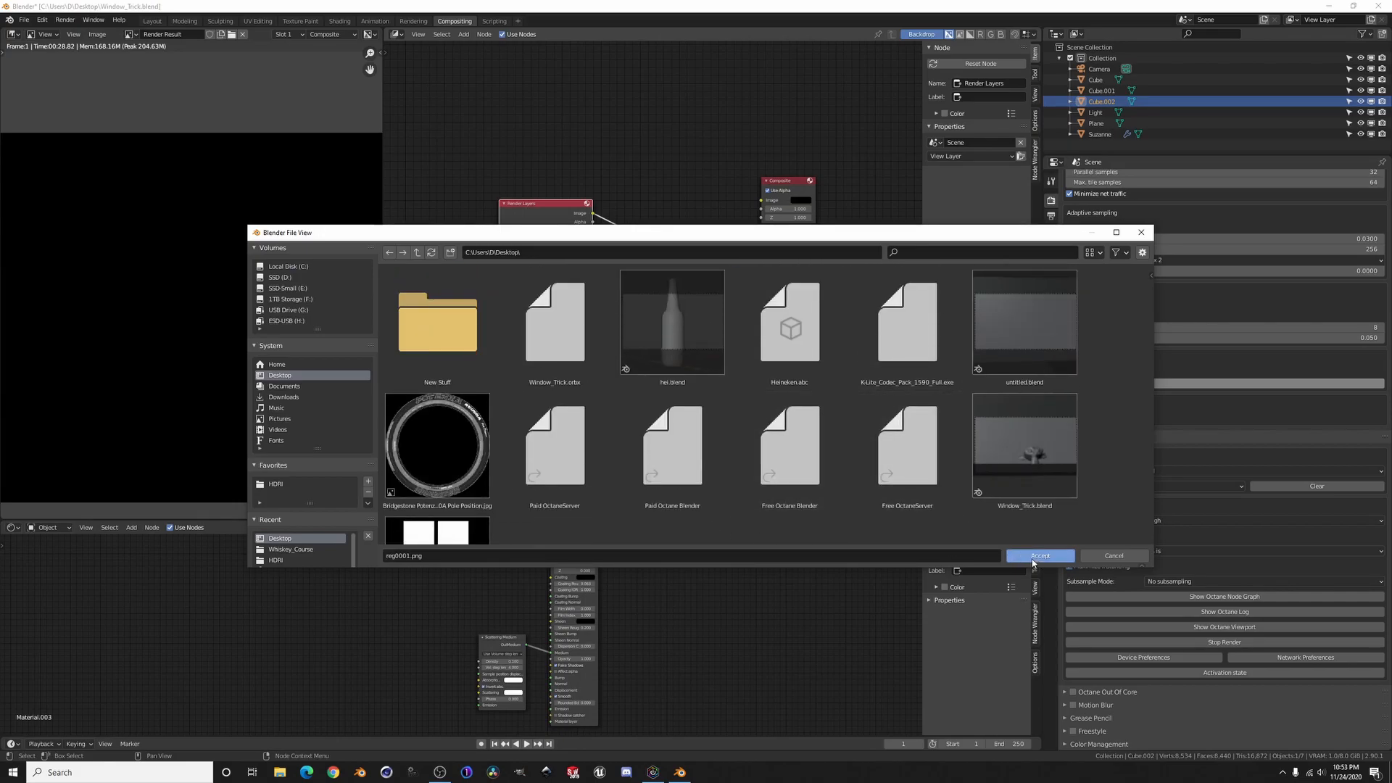
{"action": "left_click", "coordinate": [1040, 556]}
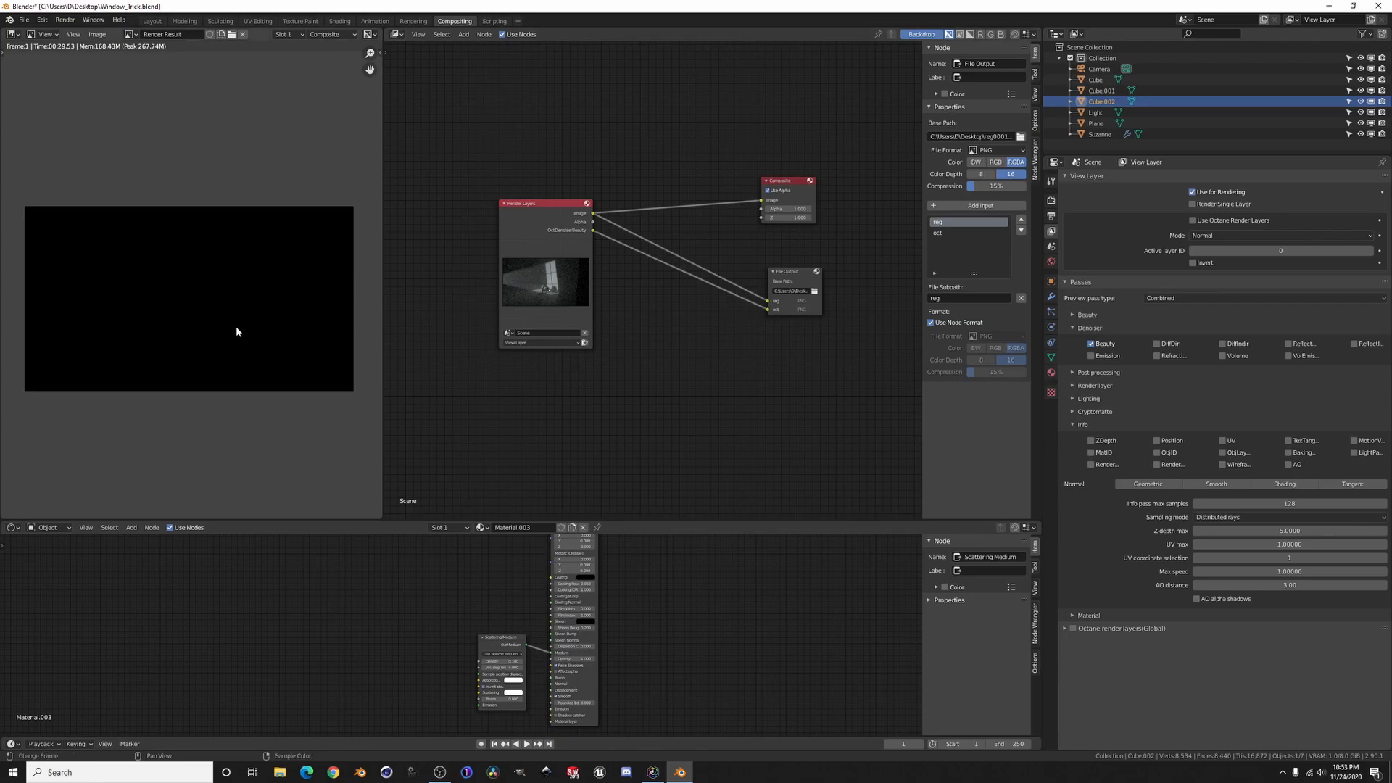
Step: View reg0001.png and oct0001.png on the desktop in File Explorer, then close it
{"action": "left_click", "coordinate": [532, 198]}
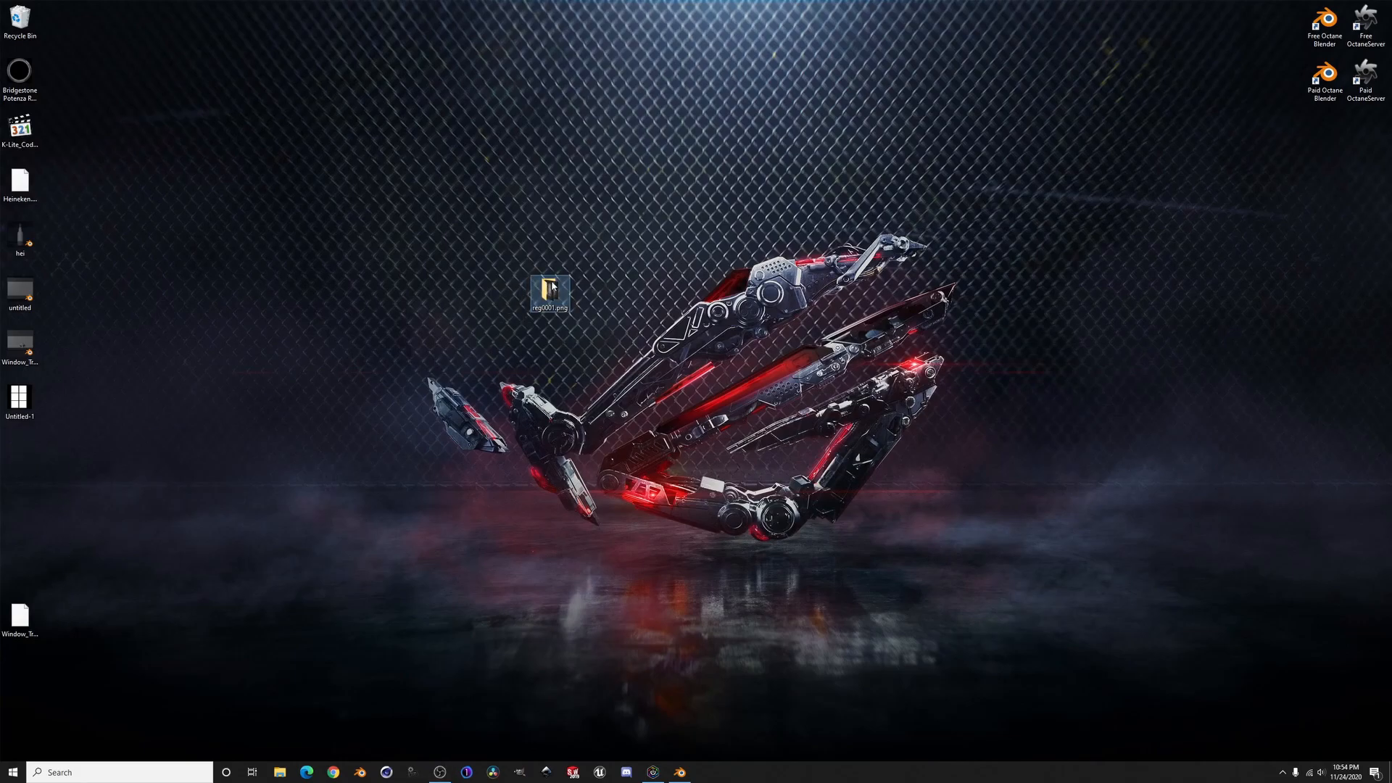
{"action": "double_click", "coordinate": [548, 288]}
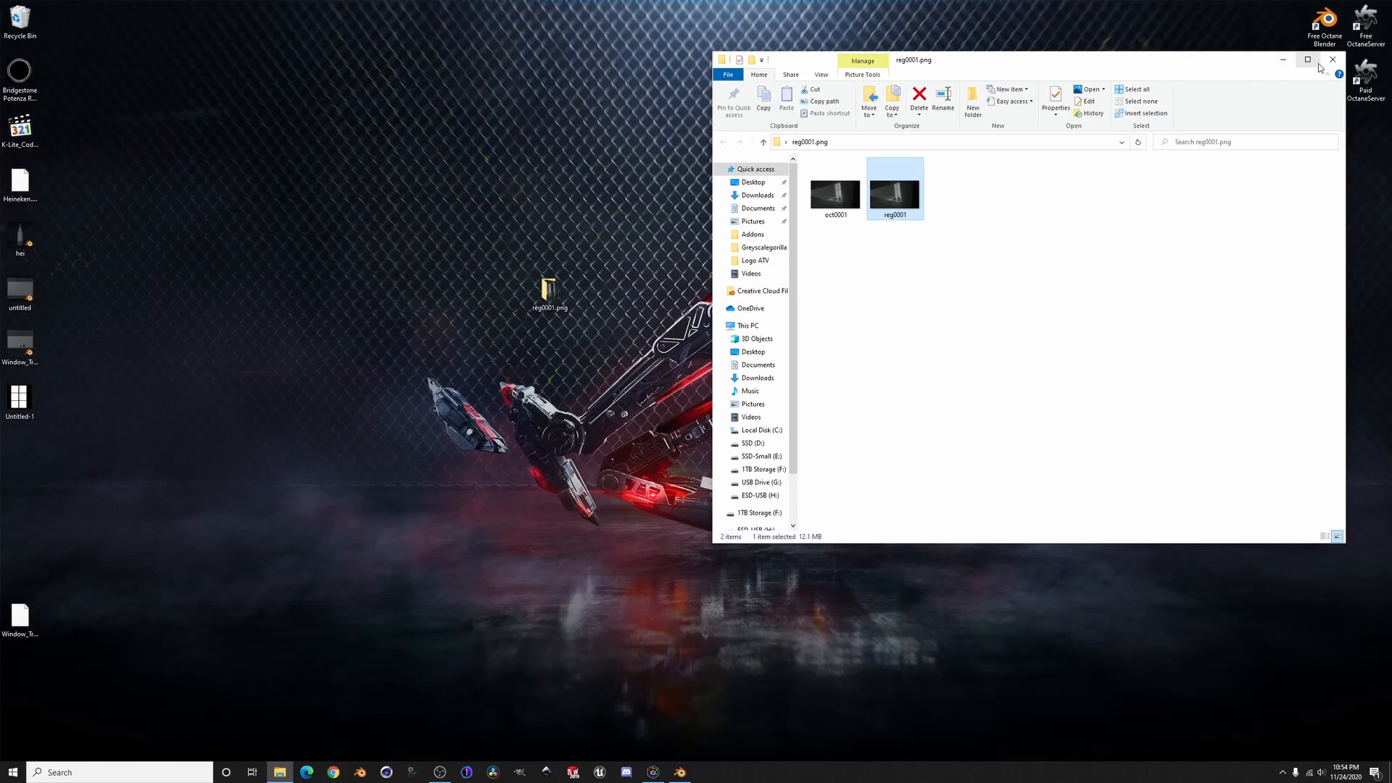
{"action": "left_click", "coordinate": [1334, 60]}
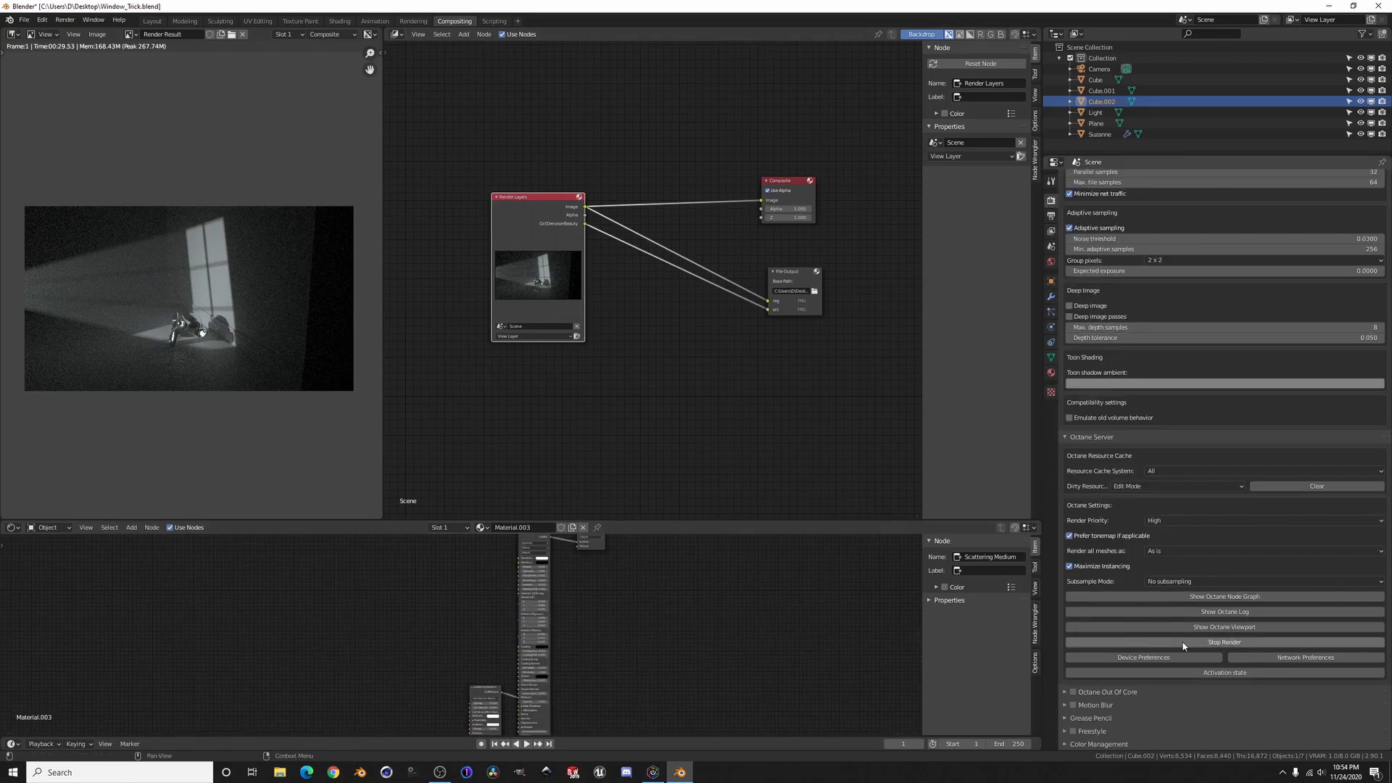
{"action": "left_click", "coordinate": [1224, 627]}
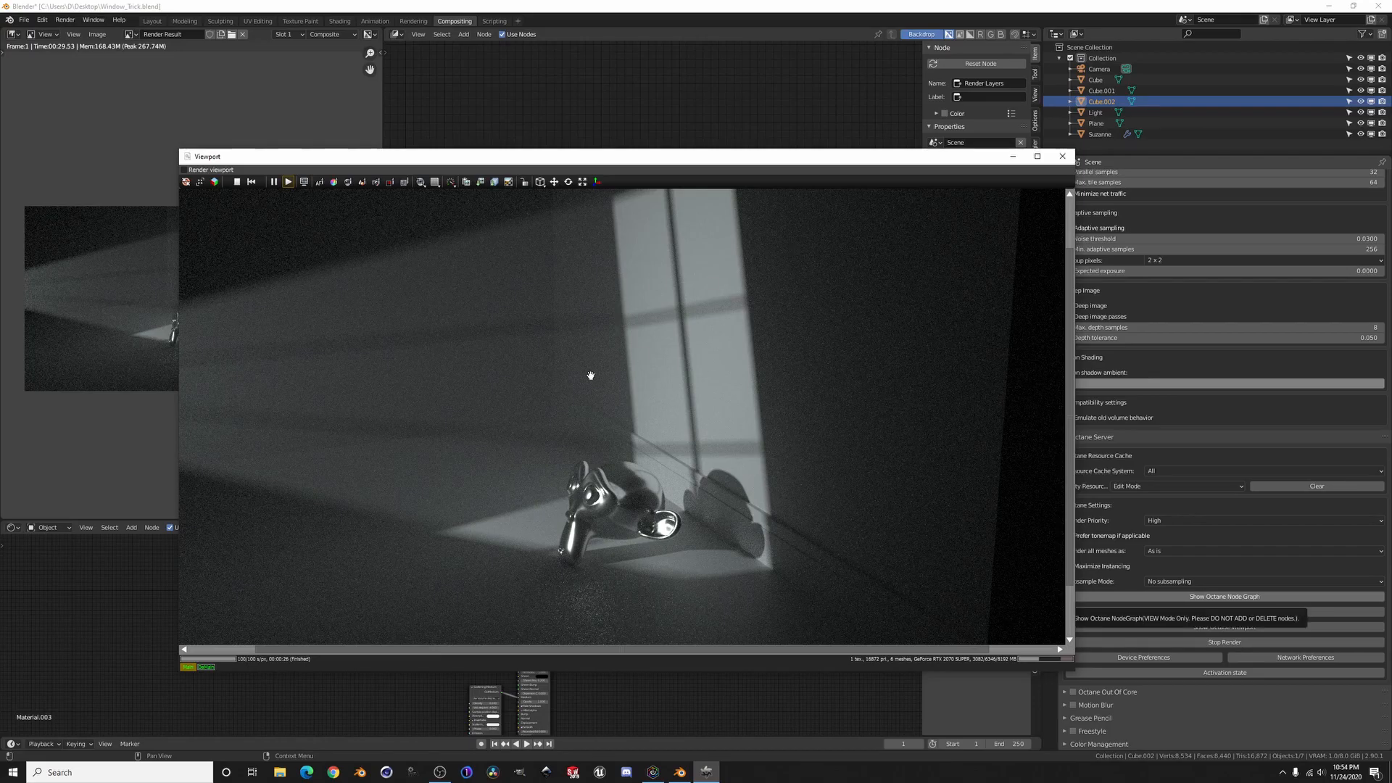
{"action": "mouse_move", "coordinate": [1062, 157]}
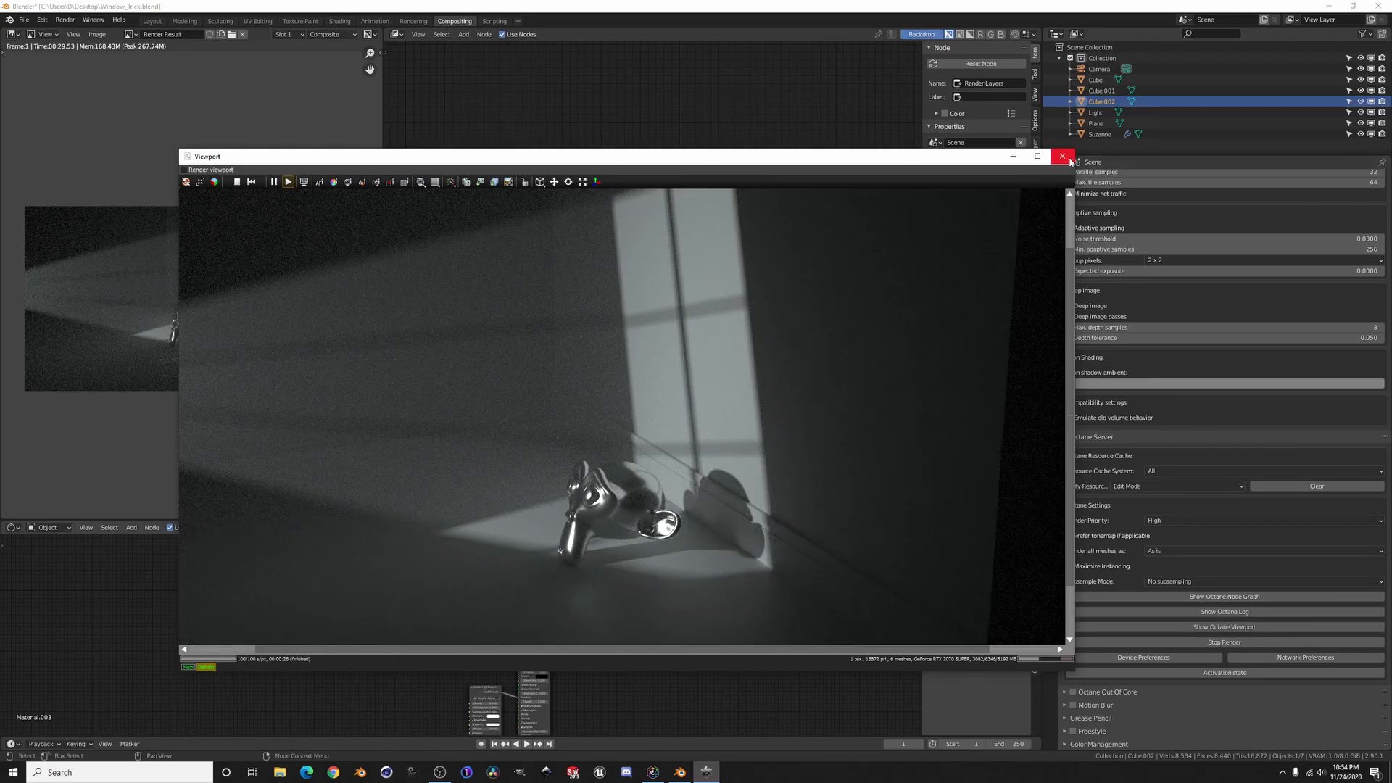
{"action": "left_click", "coordinate": [1062, 156]}
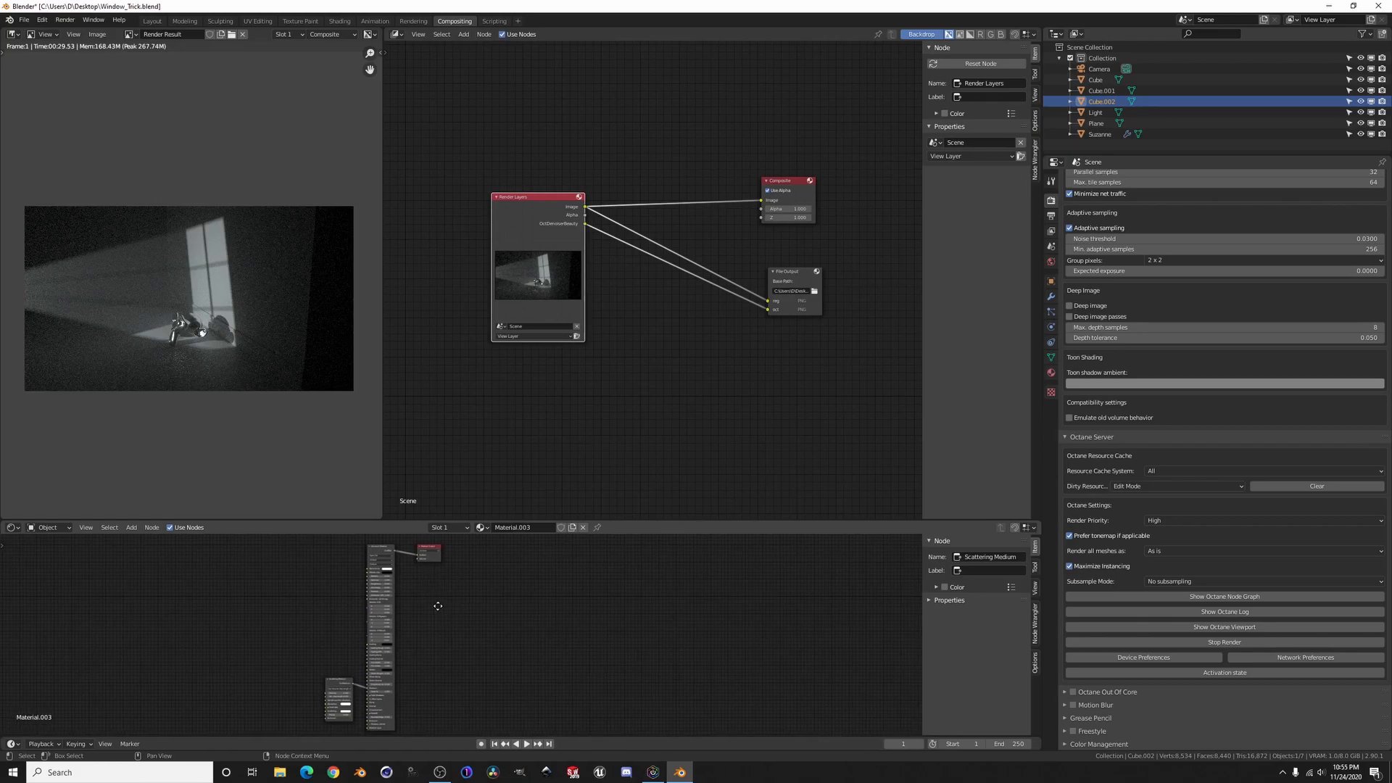
{"action": "mouse_move", "coordinate": [490, 614]}
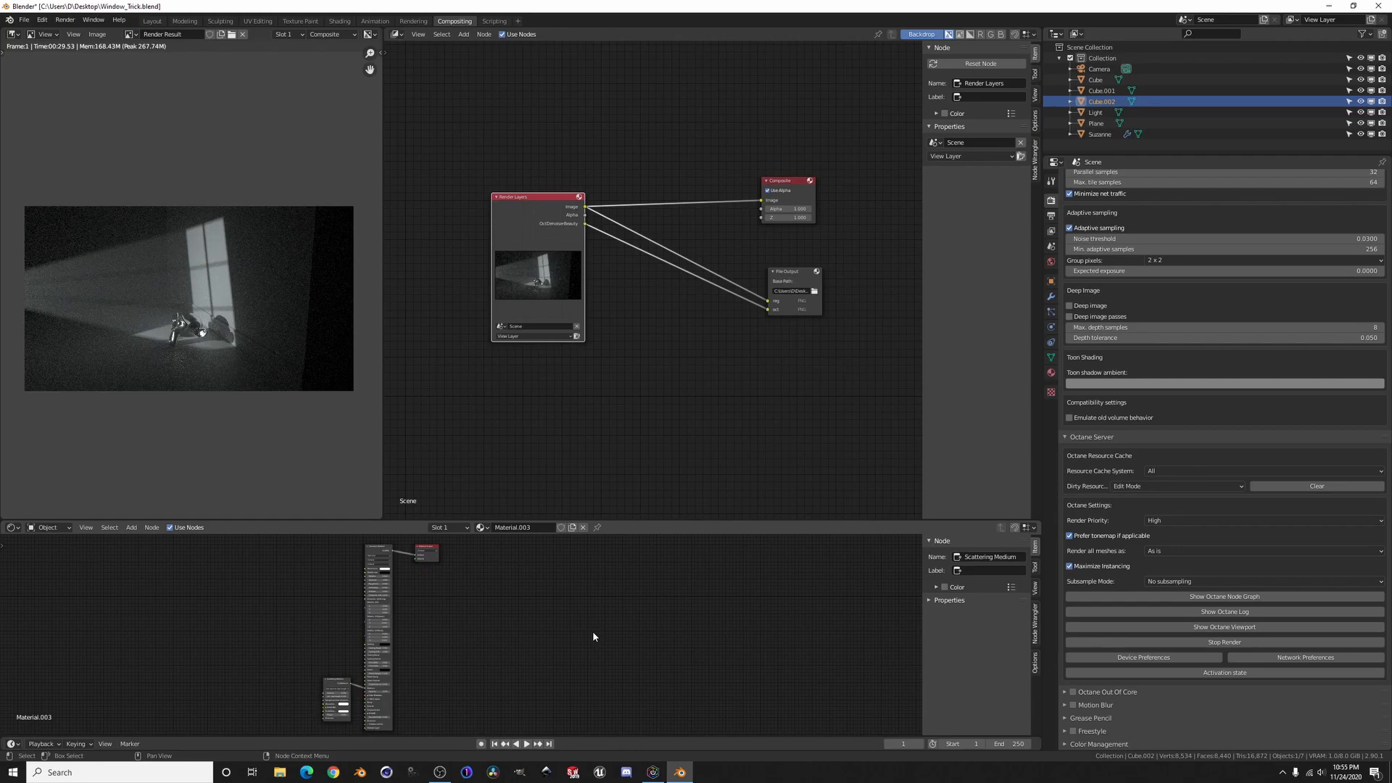
{"action": "mouse_move", "coordinate": [759, 636]}
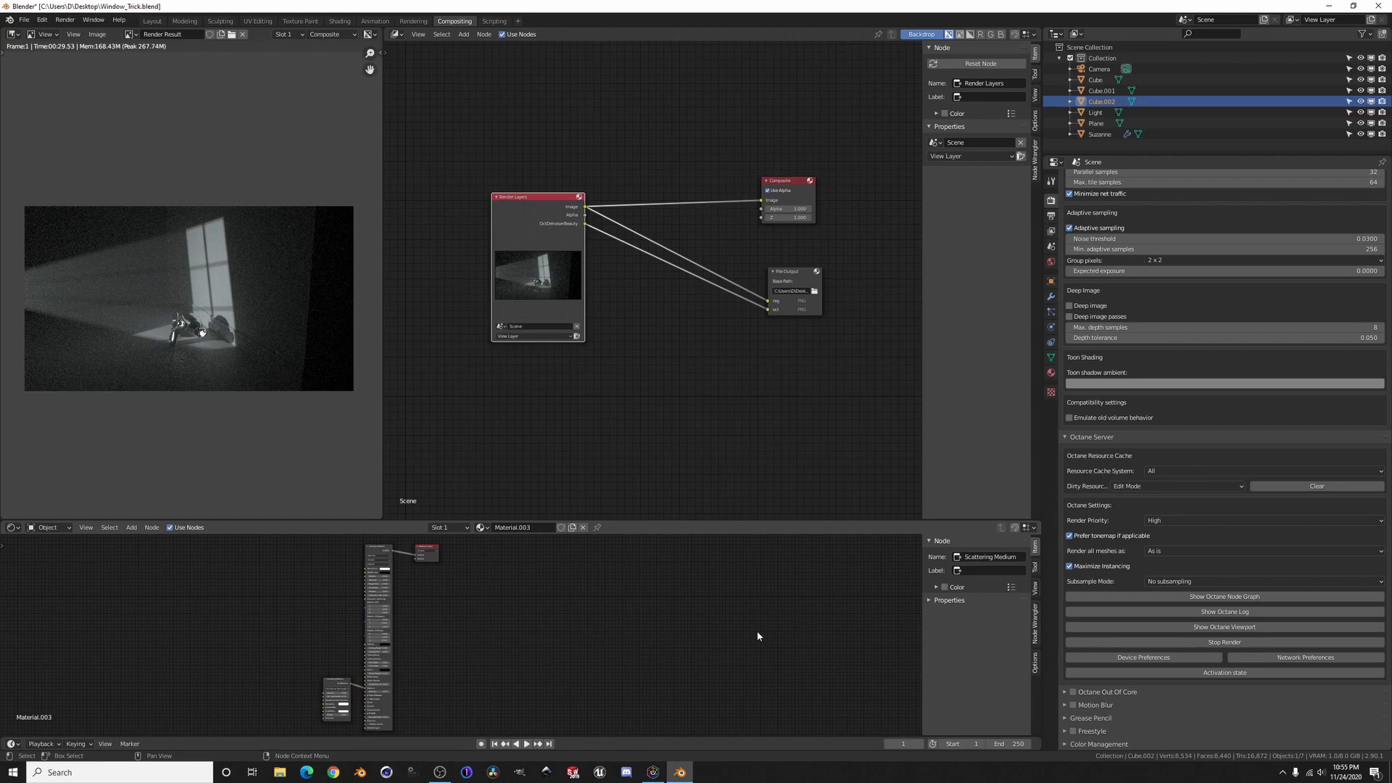